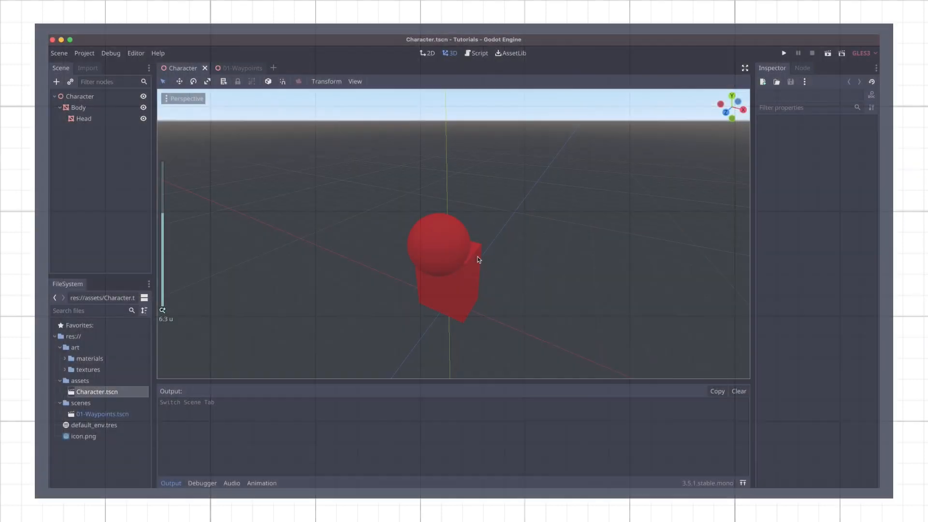
Step: Inspect the Character root node, its Head mesh and the red.tres material
click(79, 96)
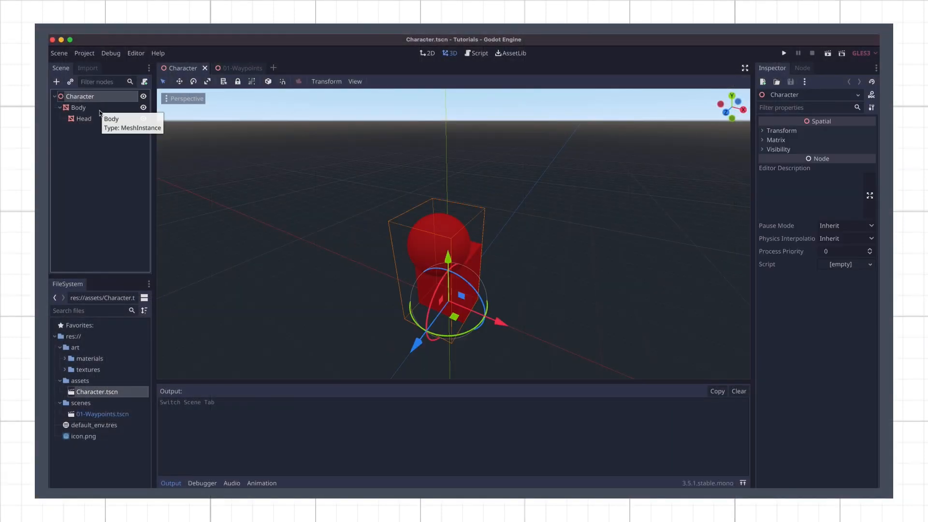
click(83, 118)
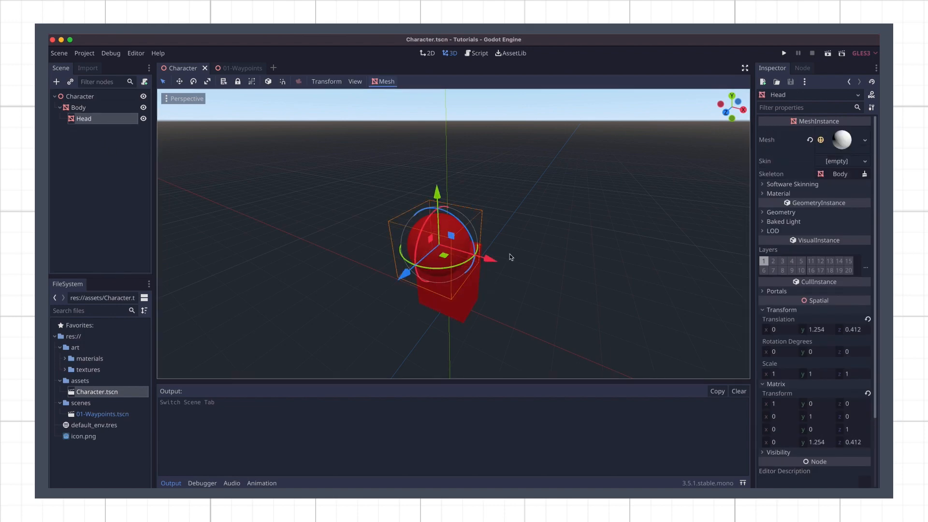
click(66, 361)
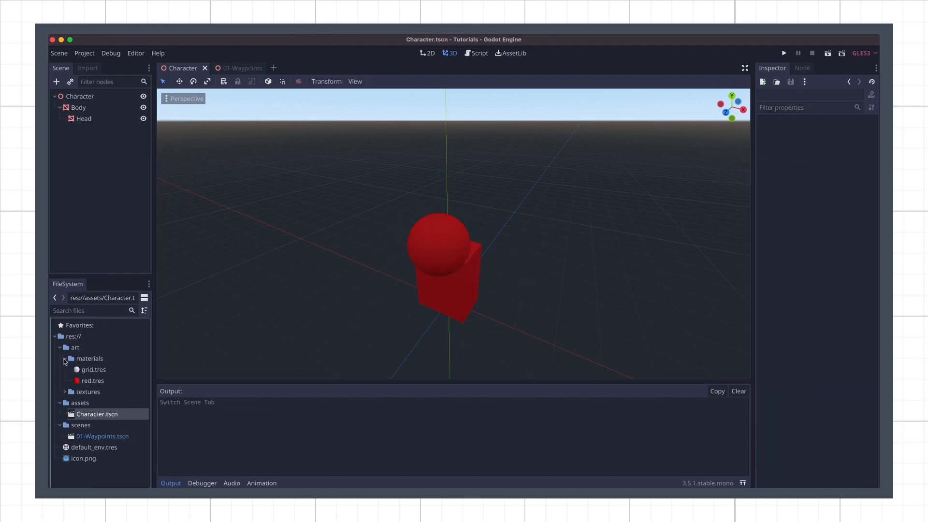
click(93, 380)
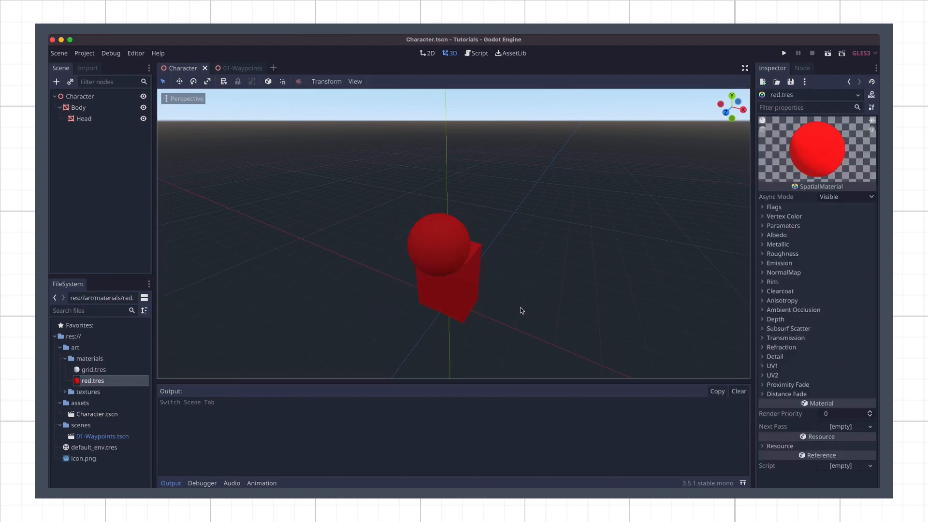
mouse_move(134, 426)
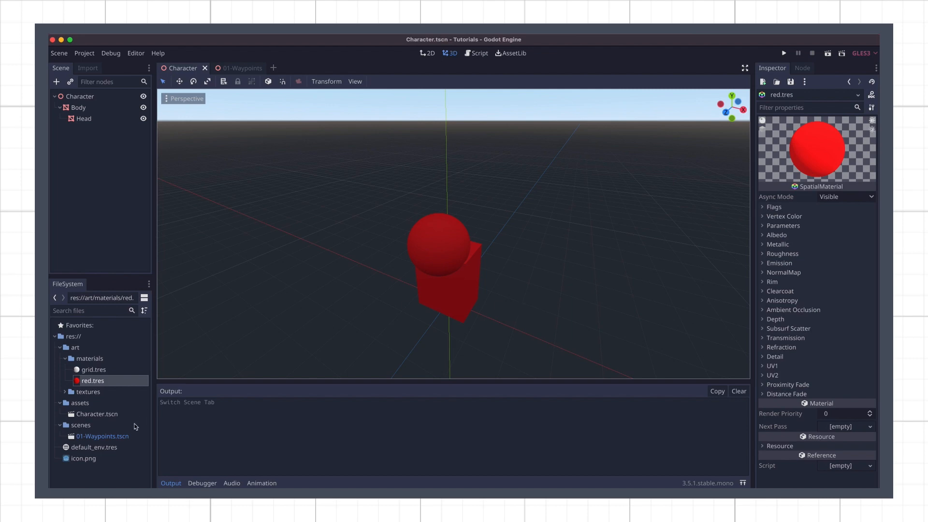
Step: In the 01-Waypoints scene, inspect the Camera through its preview, the DirectionalLight and Ground
click(235, 67)
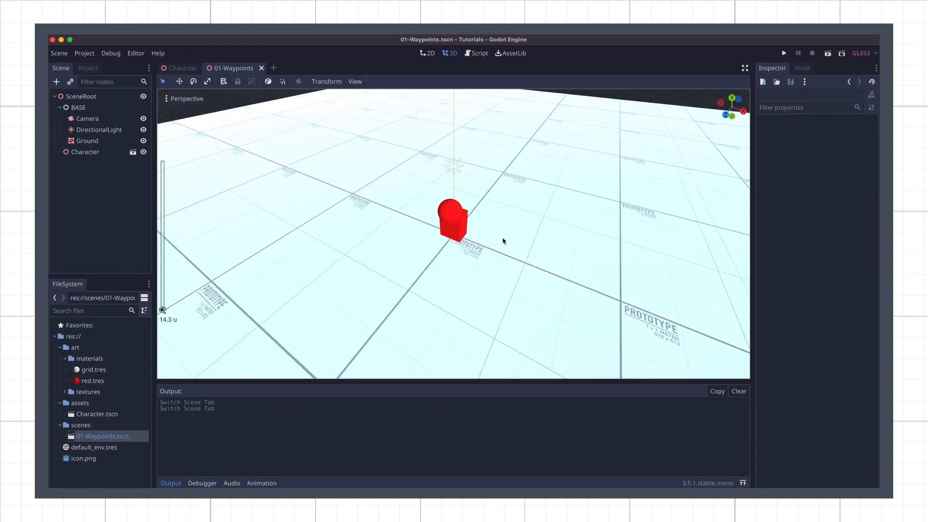
click(88, 119)
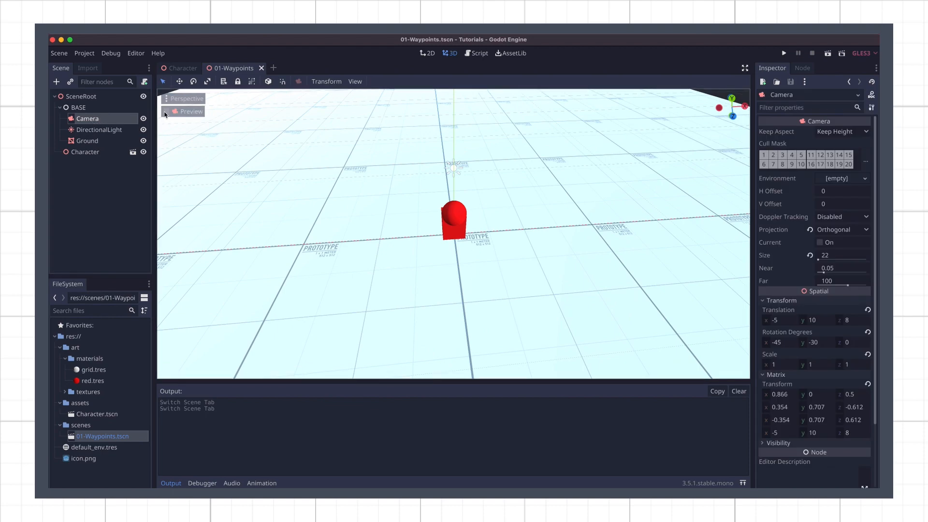
click(190, 111)
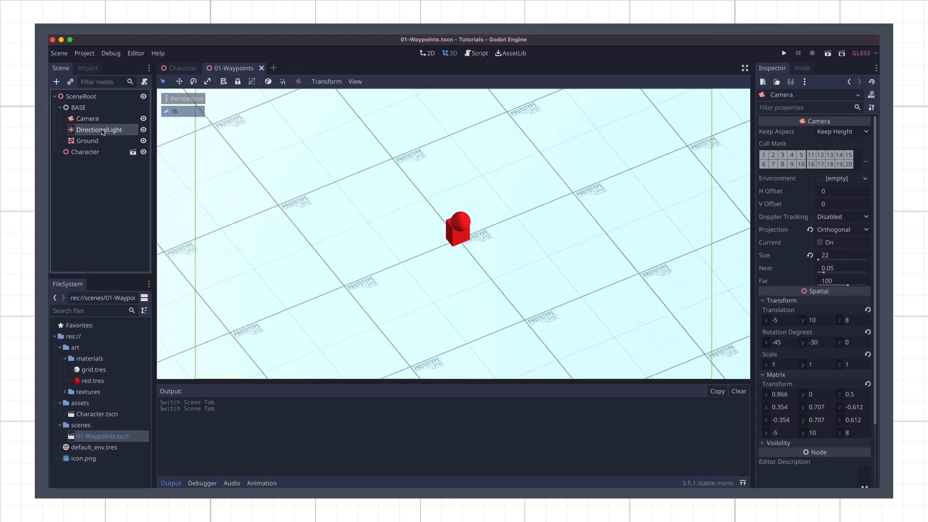
click(99, 129)
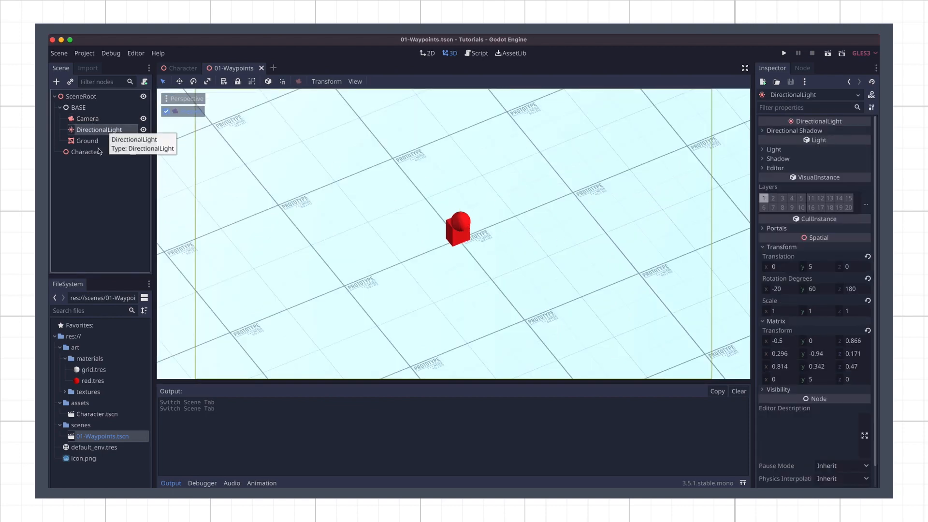
click(87, 141)
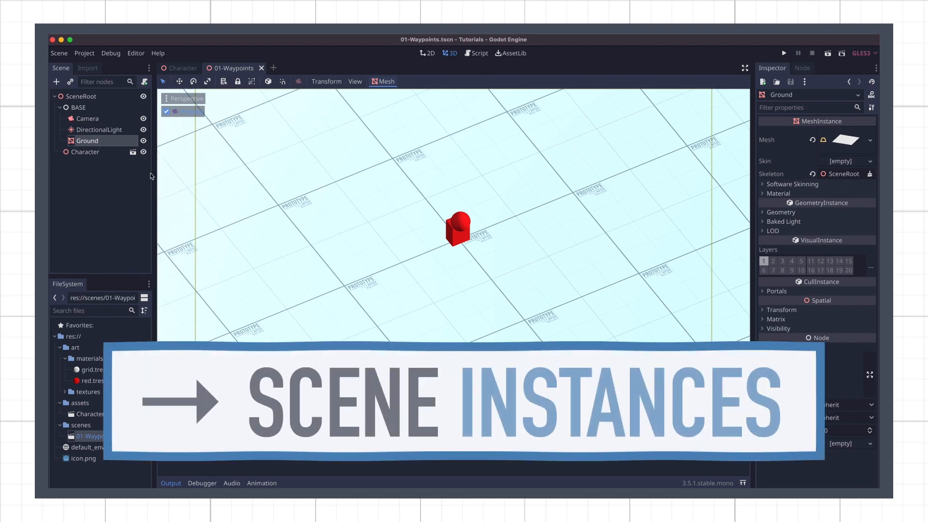
click(85, 151)
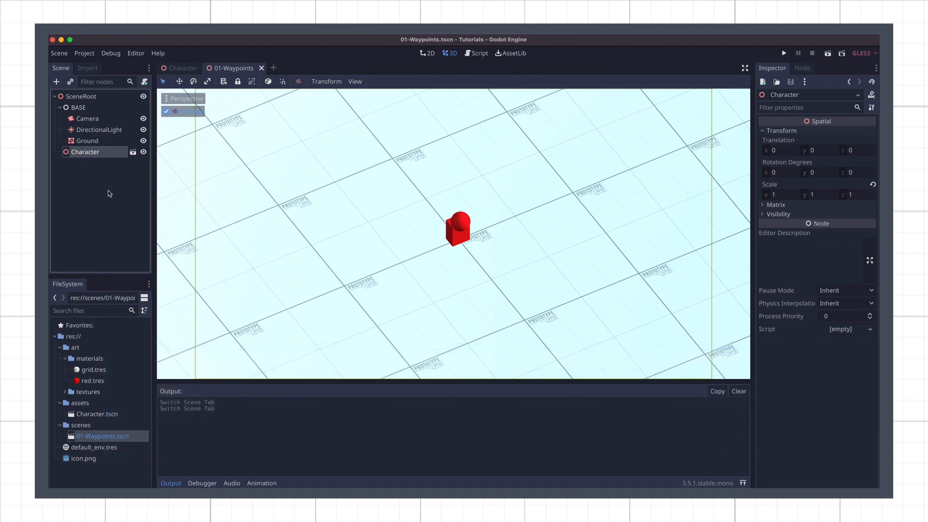
click(782, 53)
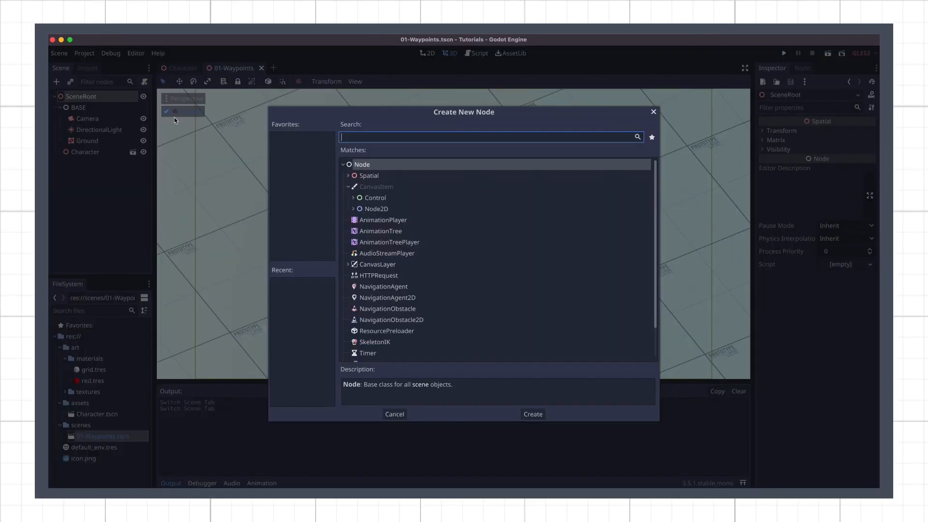
Step: Add a Path node with a PathFollow child and reparent Character under PathFollow
text(path)
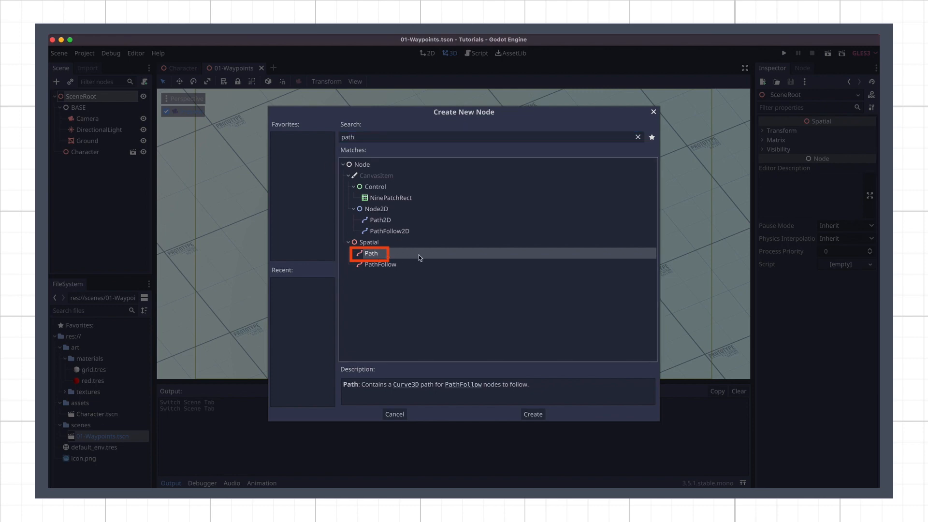
click(531, 414)
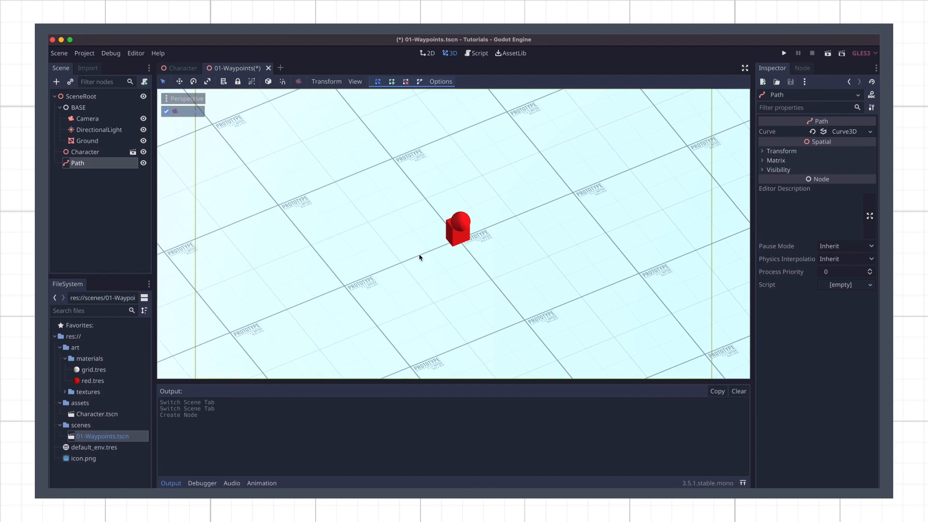
click(56, 81)
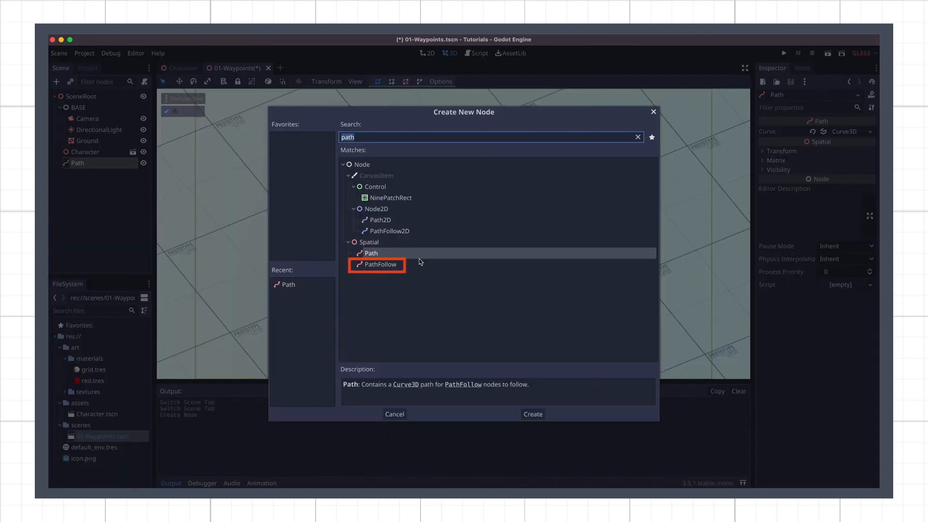
click(532, 413)
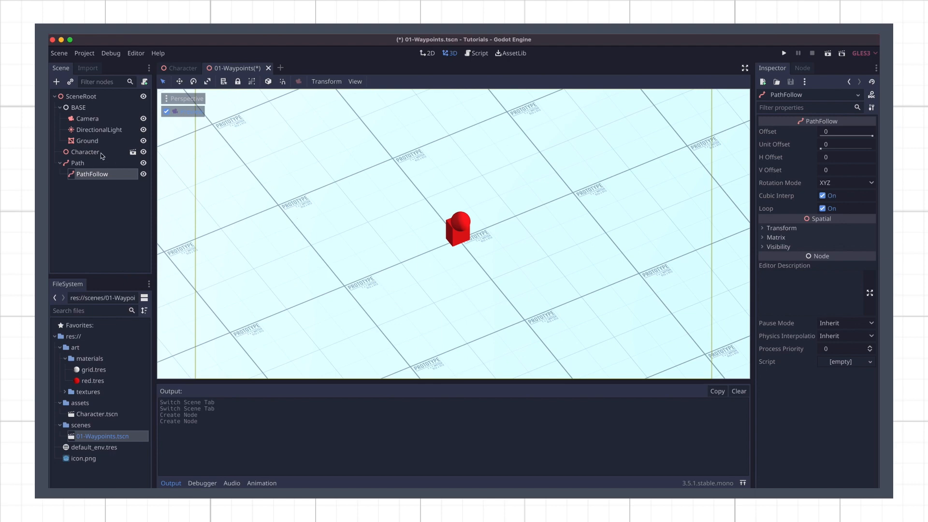
drag(83, 151, 92, 174)
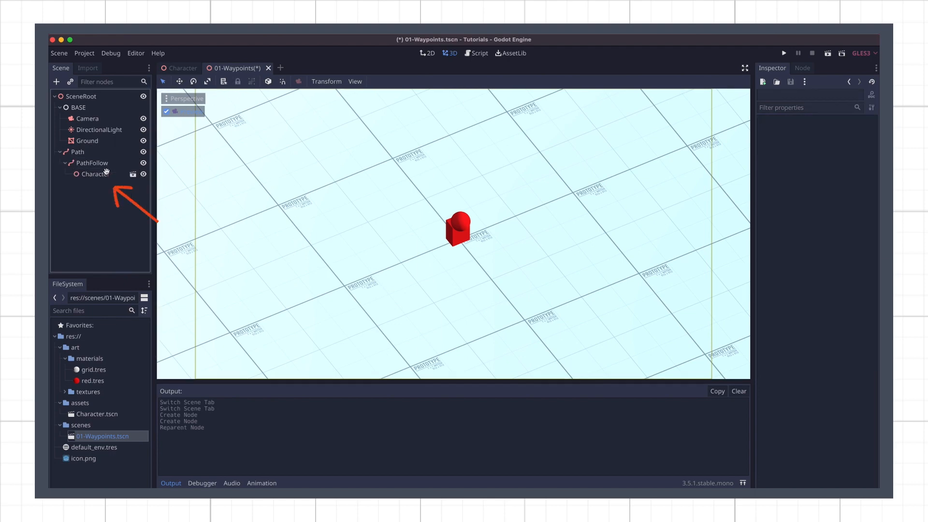
mouse_move(116, 208)
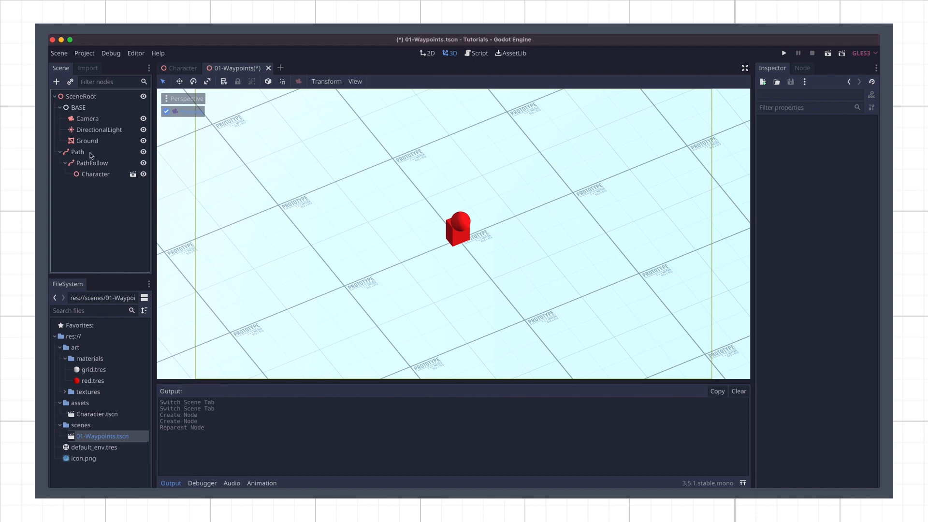
Step: Select the Path node and review the Select Points, Add Point, Delete Point and Close Curve tools
click(78, 152)
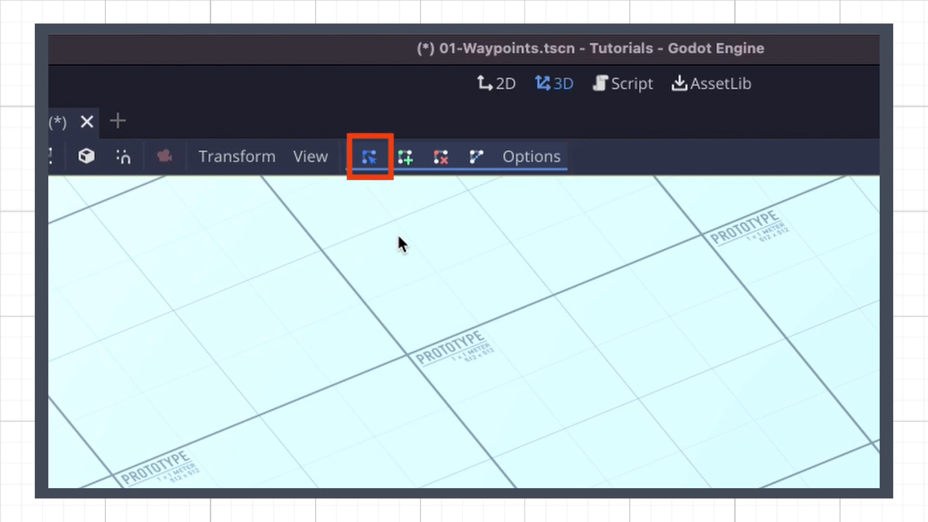
click(404, 157)
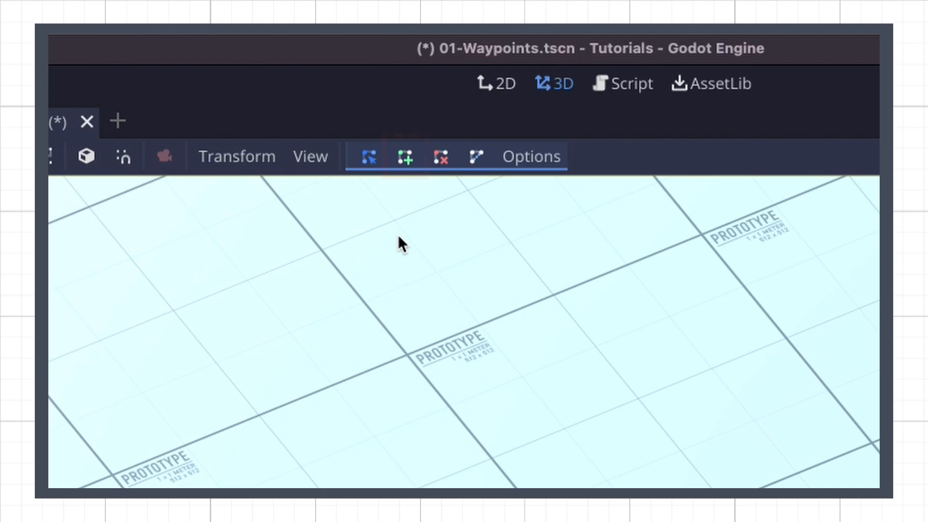
click(440, 157)
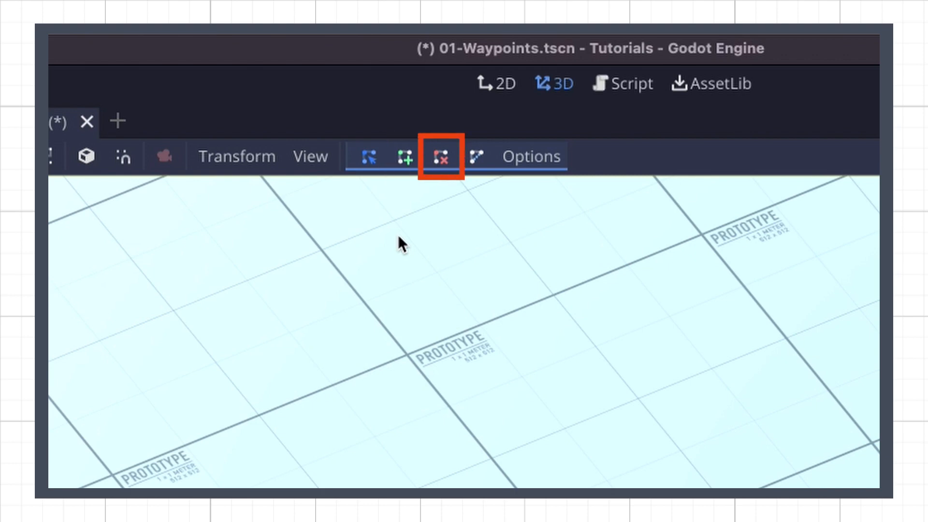
click(475, 156)
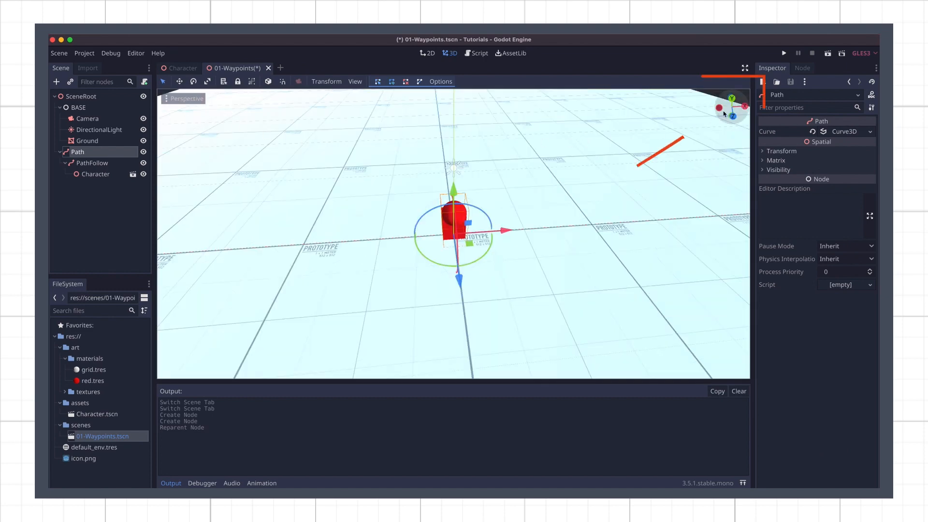
Step: Switch to the top orthogonal view and add a waypoint to the Path curve
click(731, 98)
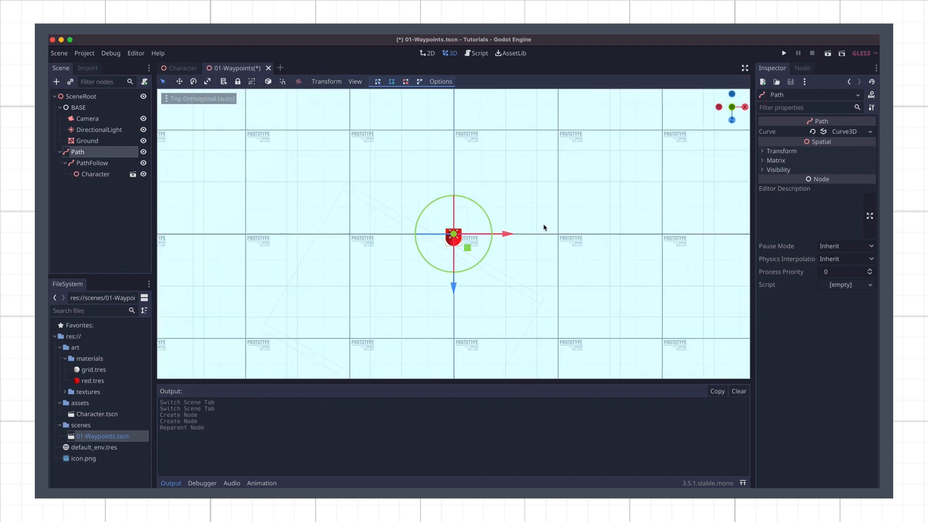
click(385, 282)
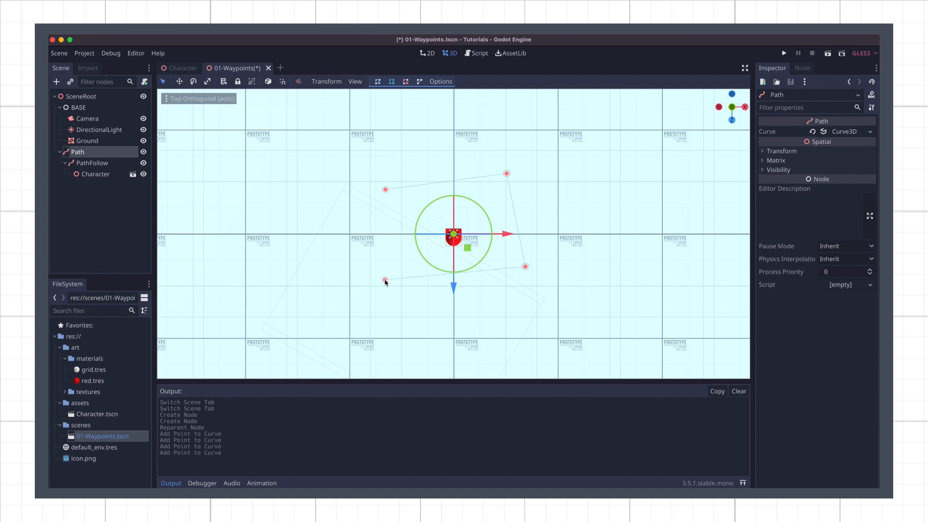
mouse_move(437, 105)
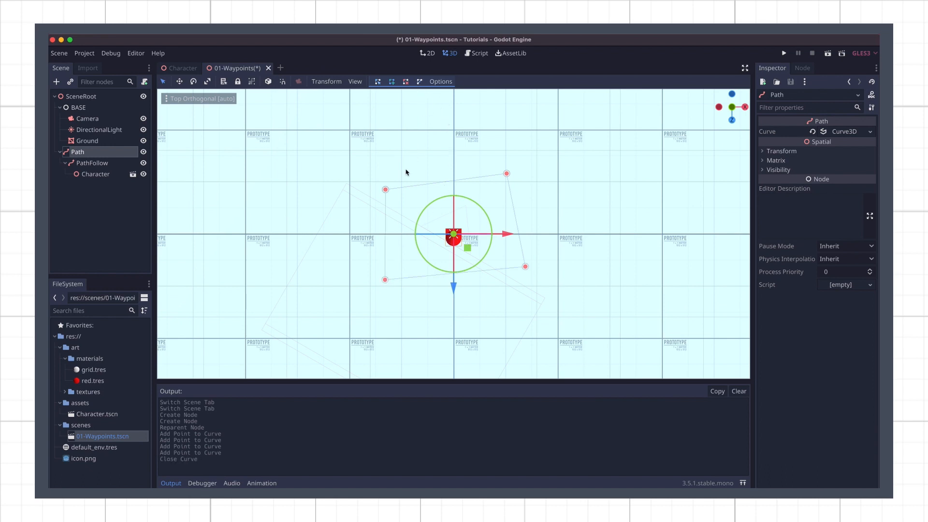
mouse_move(398, 230)
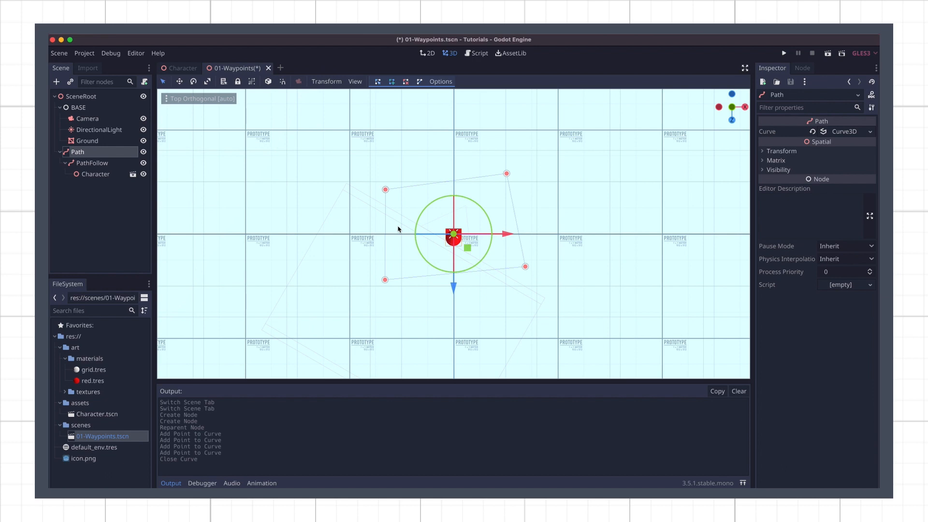
mouse_move(501, 262)
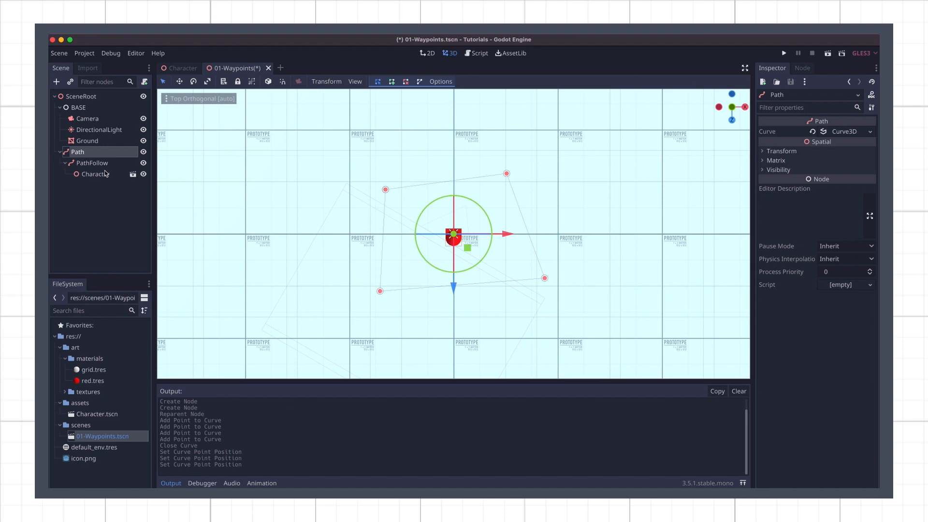
Step: Reset the PathFollow's Offset and Unit Offset to 0, then return to the Character scene
click(92, 163)
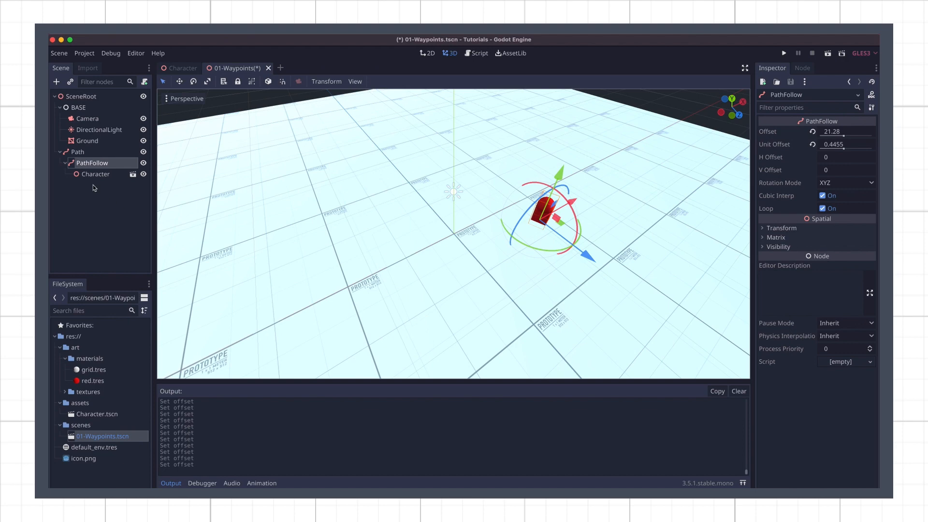
mouse_move(94, 174)
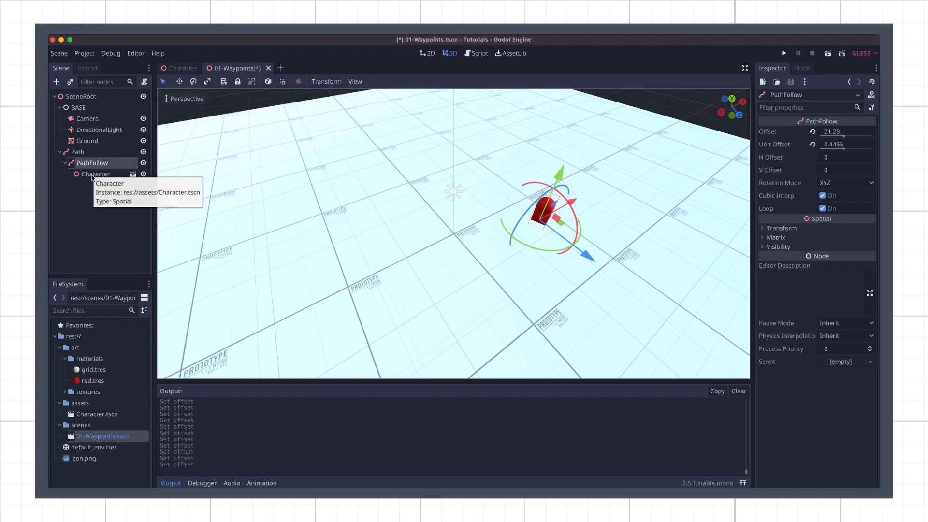
mouse_move(836, 154)
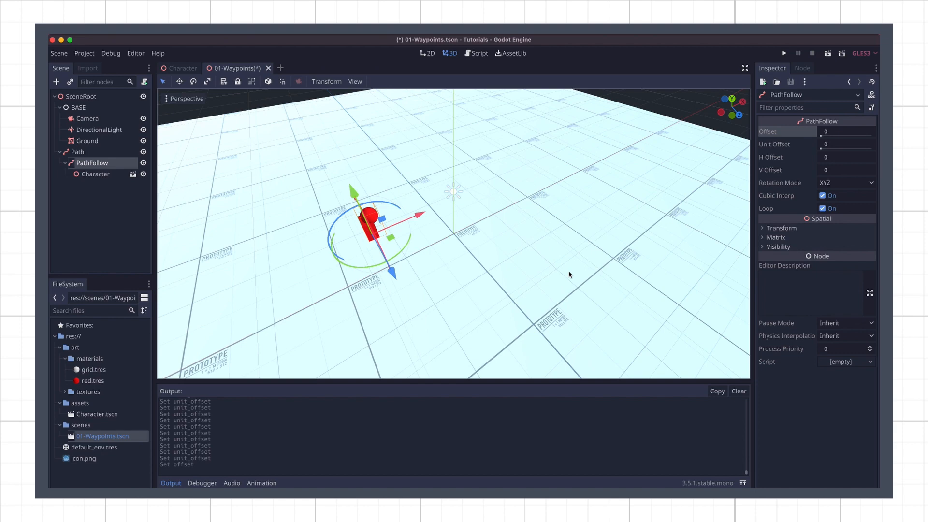
click(182, 67)
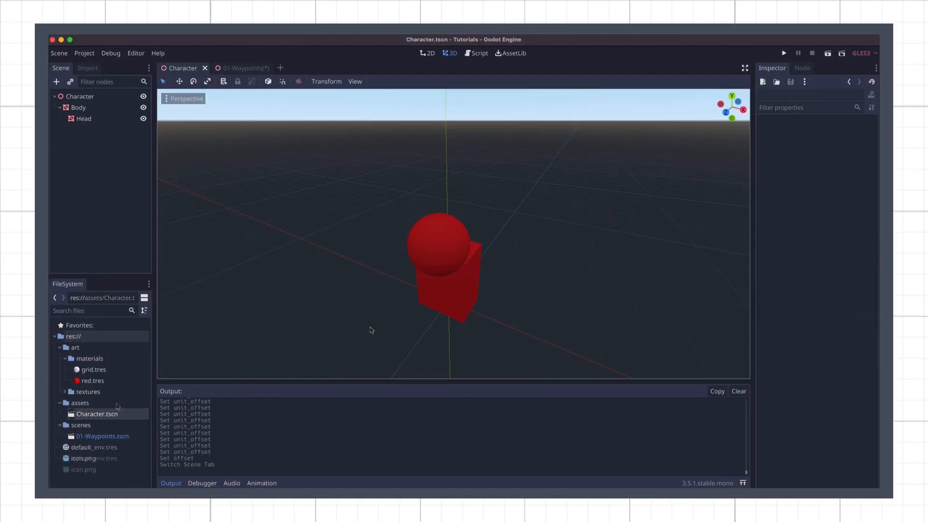
Step: Create CharacterPatrol.cs as a C# script in the scripts folder and attach it to Character
right_click(80, 447)
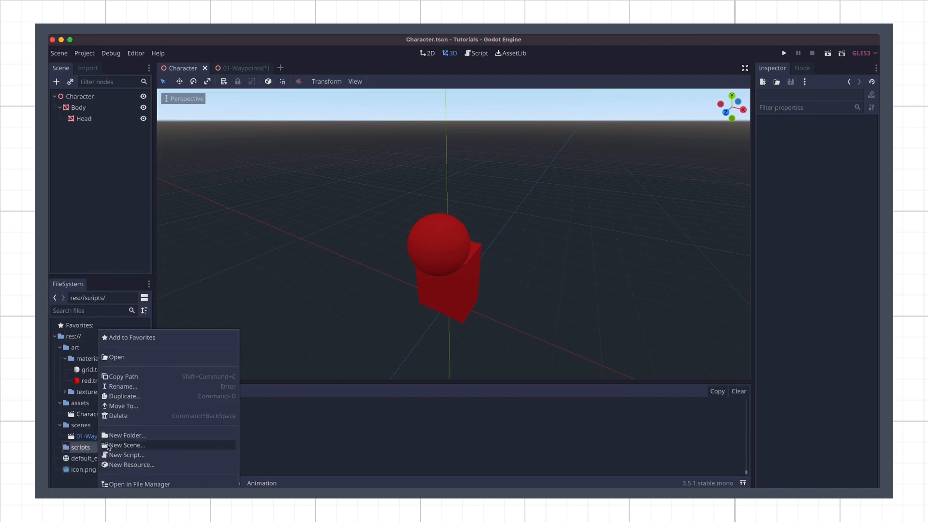
click(126, 454)
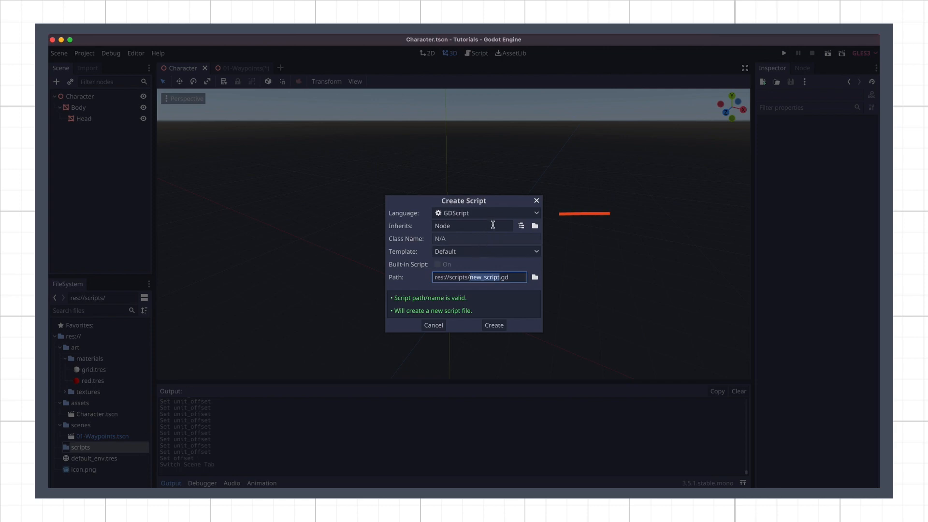
click(484, 213)
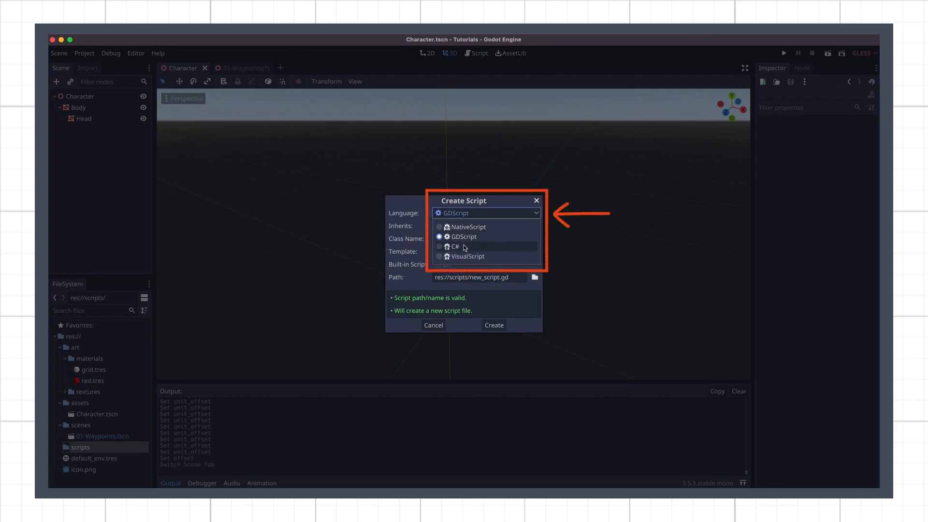
click(454, 247)
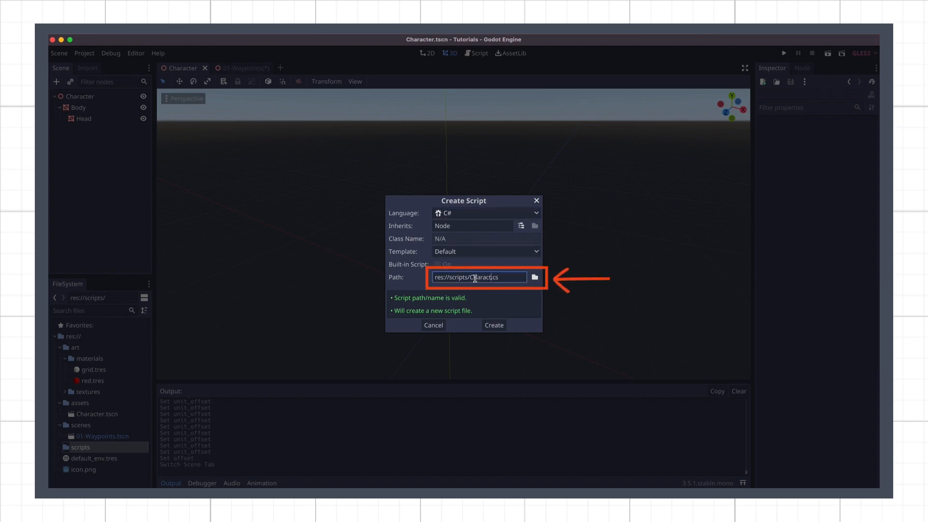
click(493, 325)
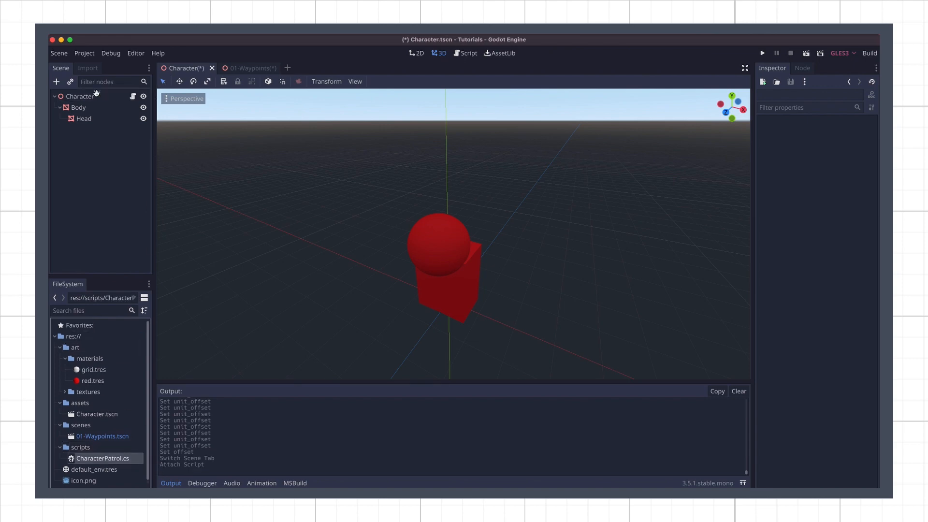
click(80, 96)
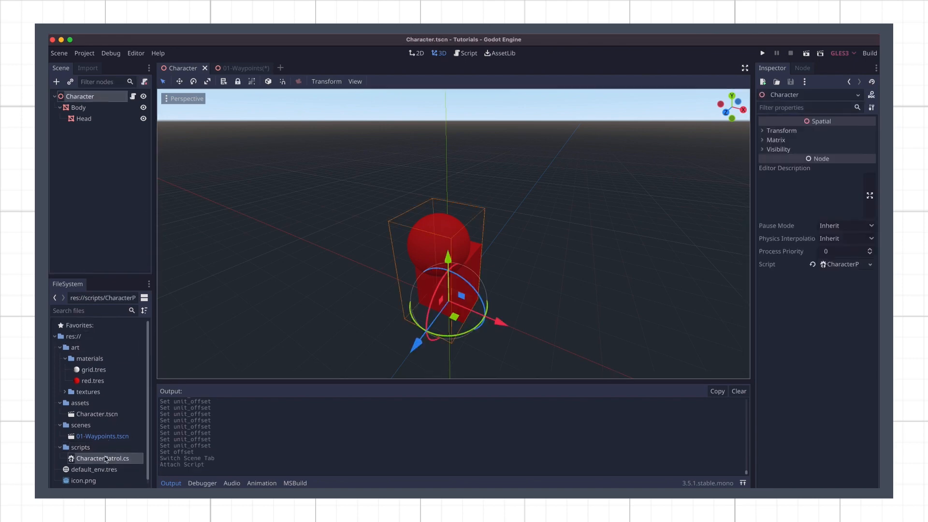
Step: Declare PathFollow _pathFollow, [Export] float _totalLoopTime and float _currentPathTime in CharacterPatrol.cs
double_click(104, 458)
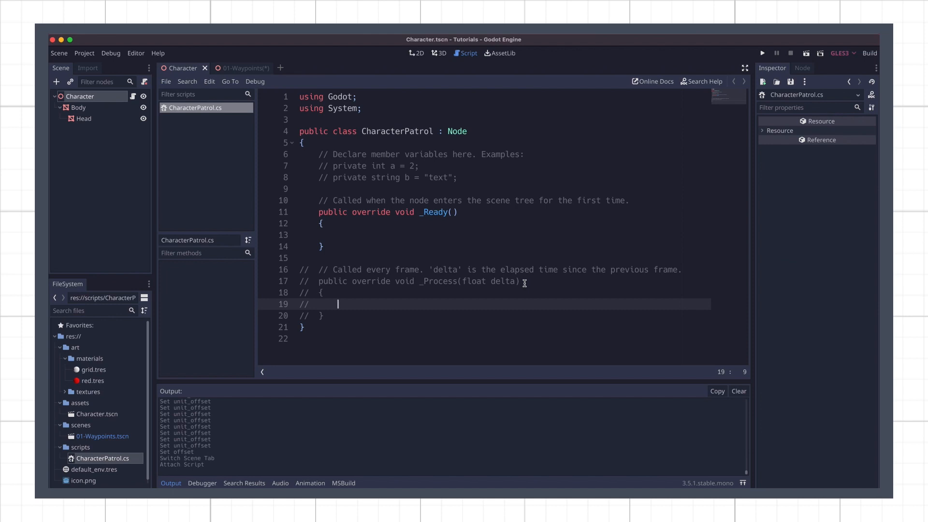
mouse_move(622, 208)
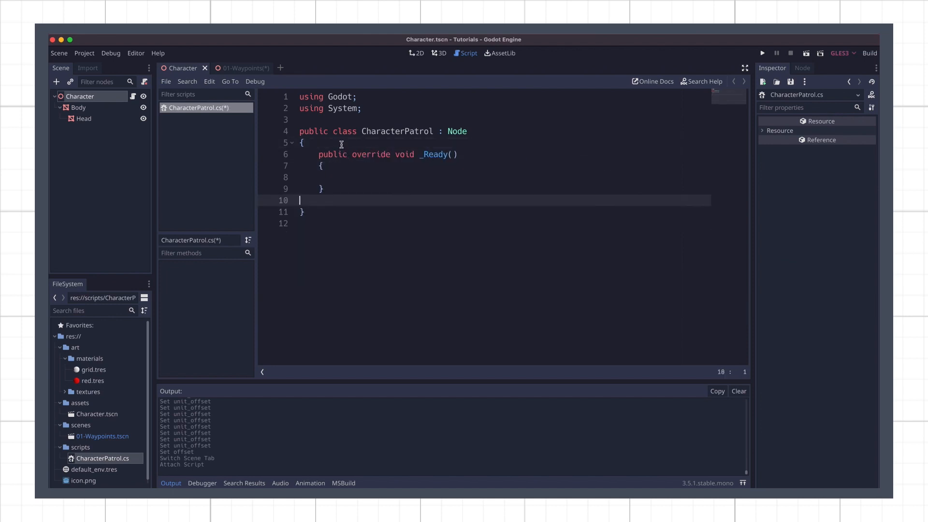
text(pri)
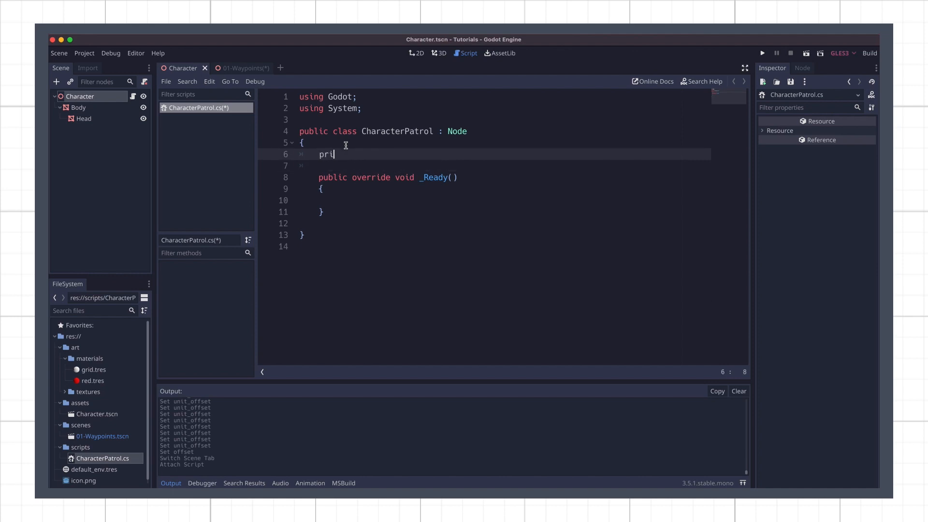
text(vate PathFollow _pathFollow;)
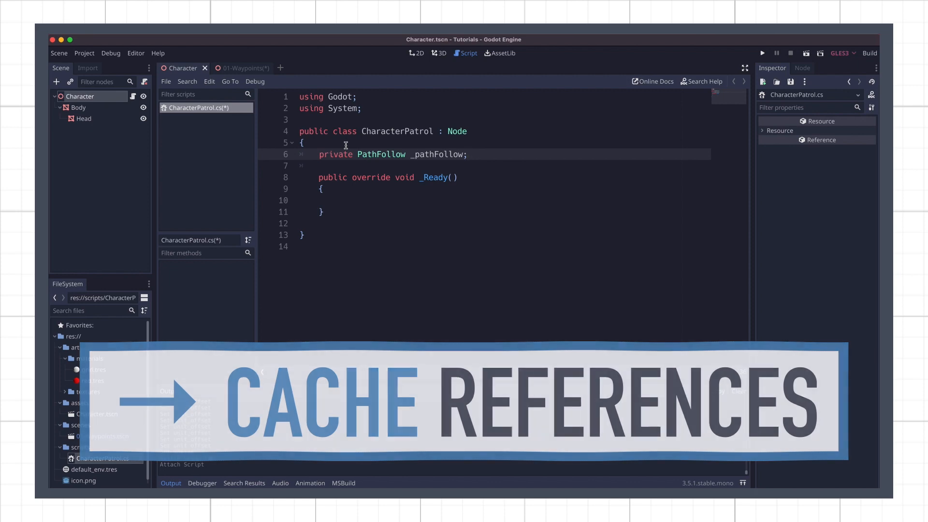
text(private float _totalLoopTime;)
text(private float _currentPathTime;)
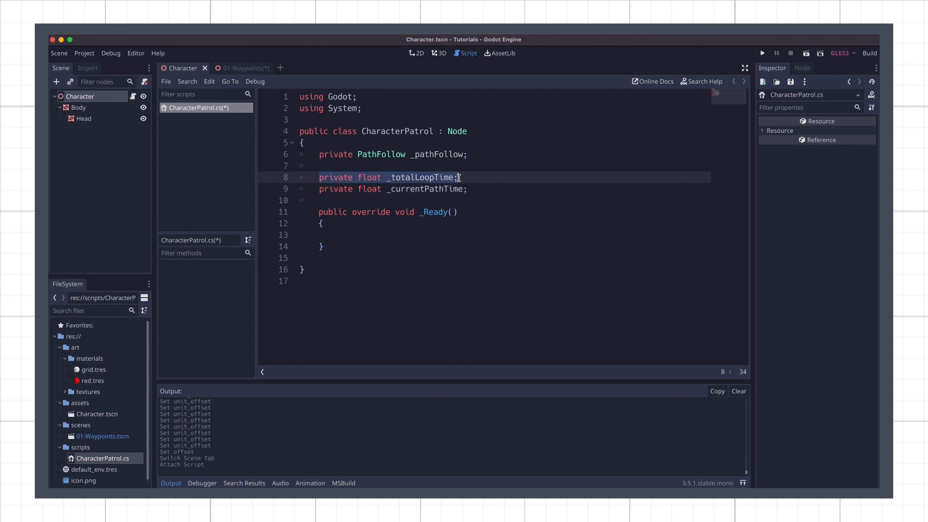
click(319, 177)
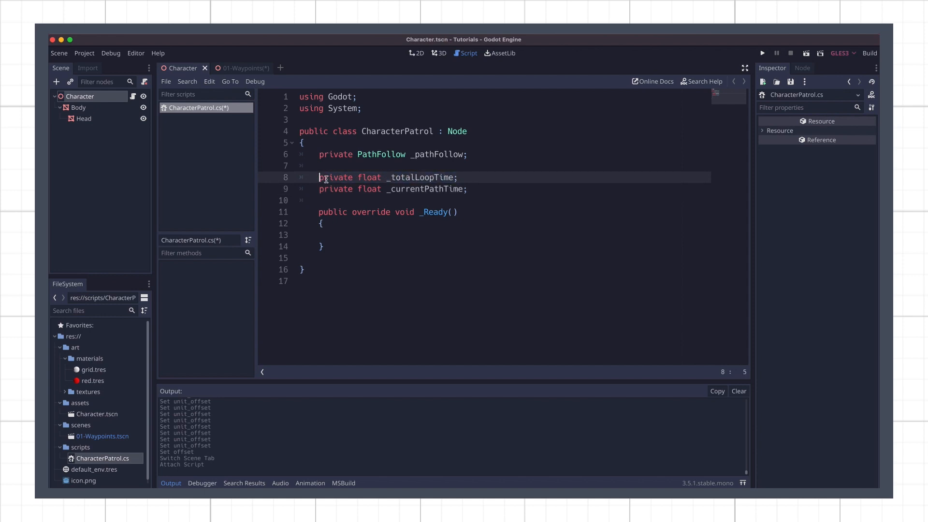
text([Exp)
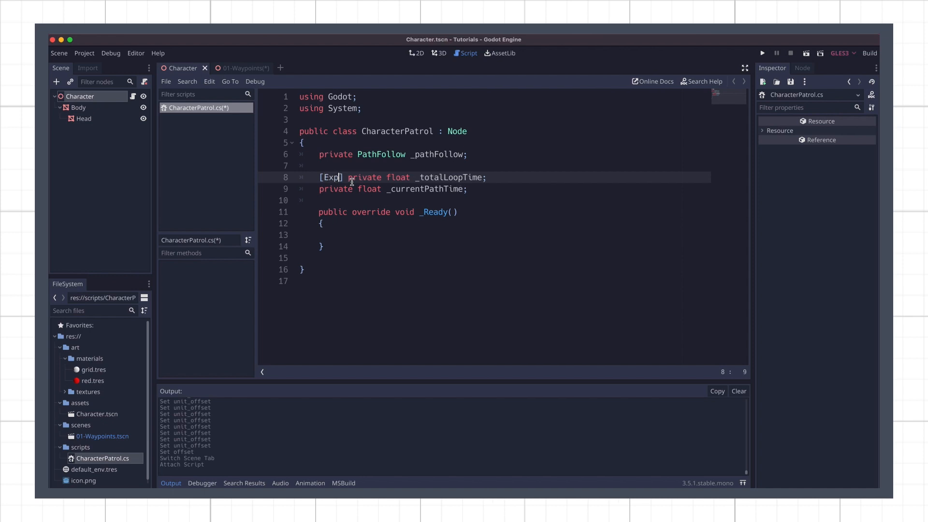
text(ort)
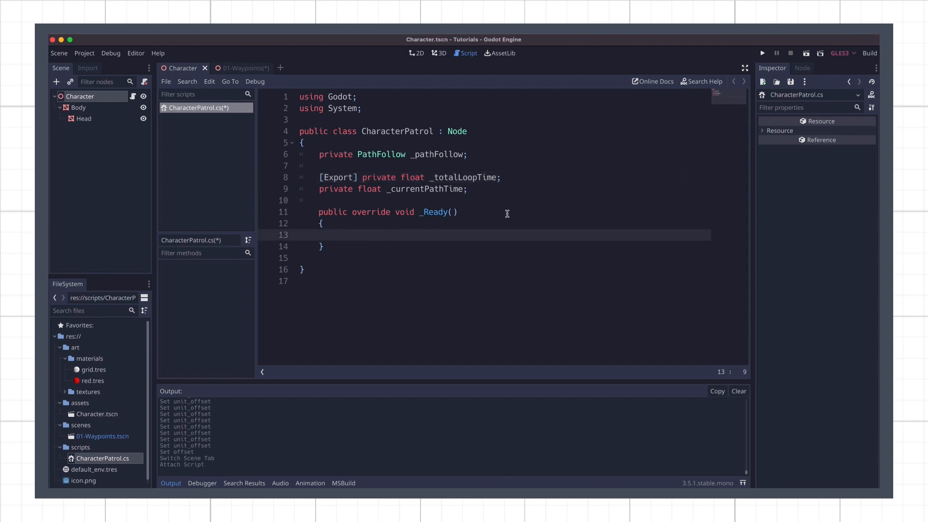
Step: In _Ready, write _pathFollow = GetParent<PathFollow>(); and start a public _Process method
text(_pathFollow =)
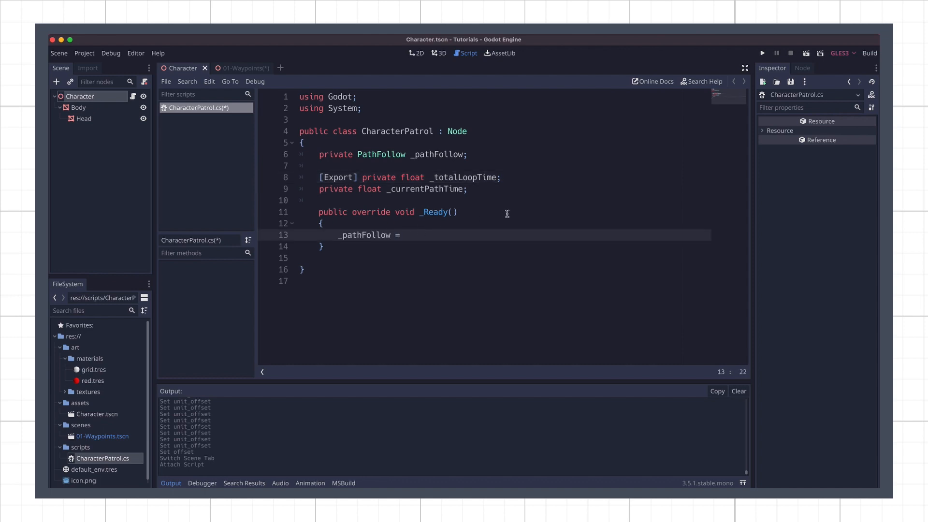
text(GetParent<PathFollow>();)
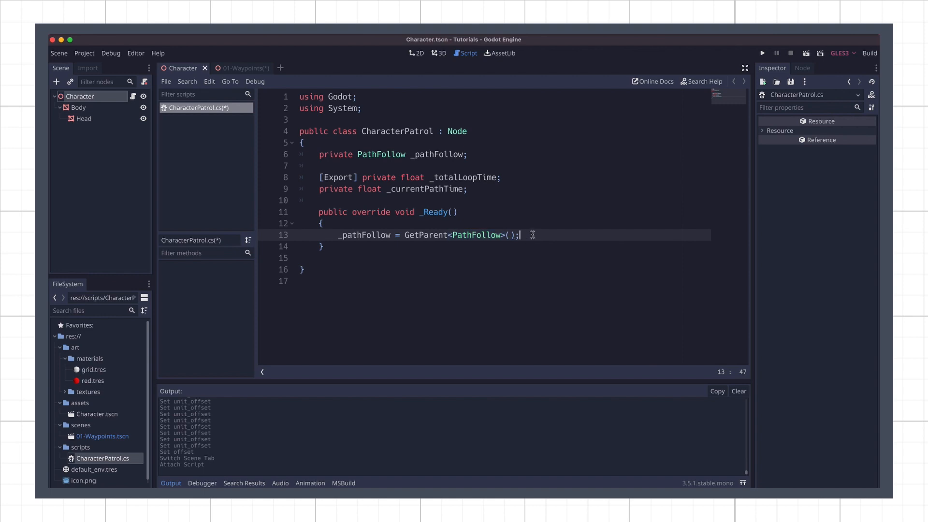
text(public override void _Process(float delta)
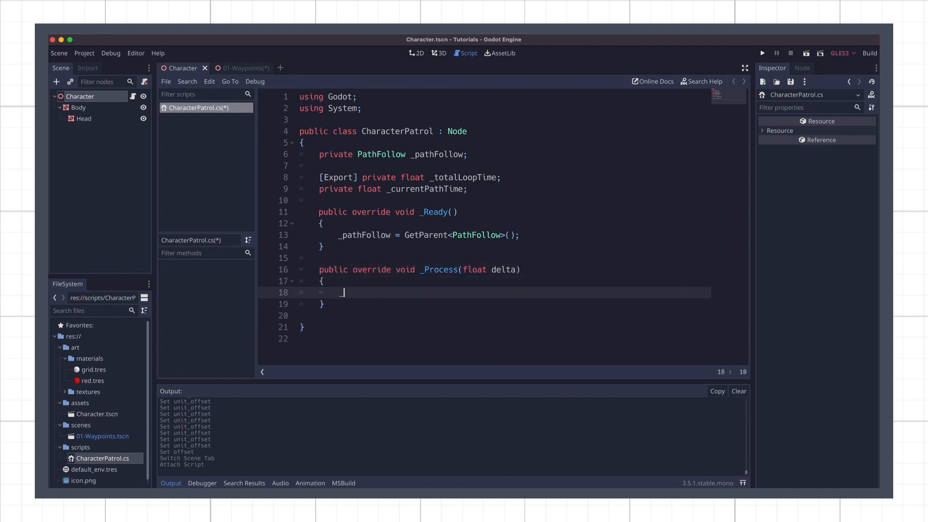
Step: Fill _Process with _currentPathTime += delta; and UnitOffset = _currentPathTime / _totalLoopTime;
text(_currentPathTime += delta;)
text(_pathFollow.)
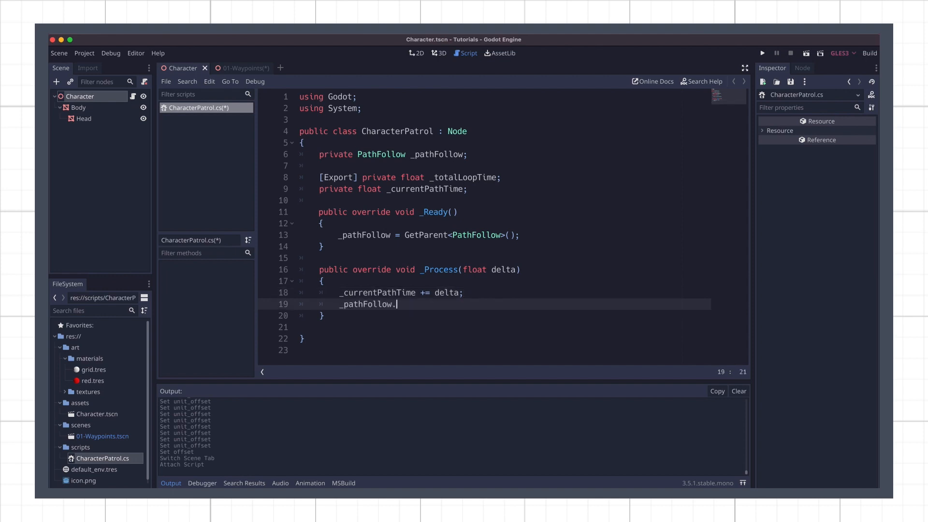
text(UnitOffset = _currentPathTime / _totalLoopTime;)
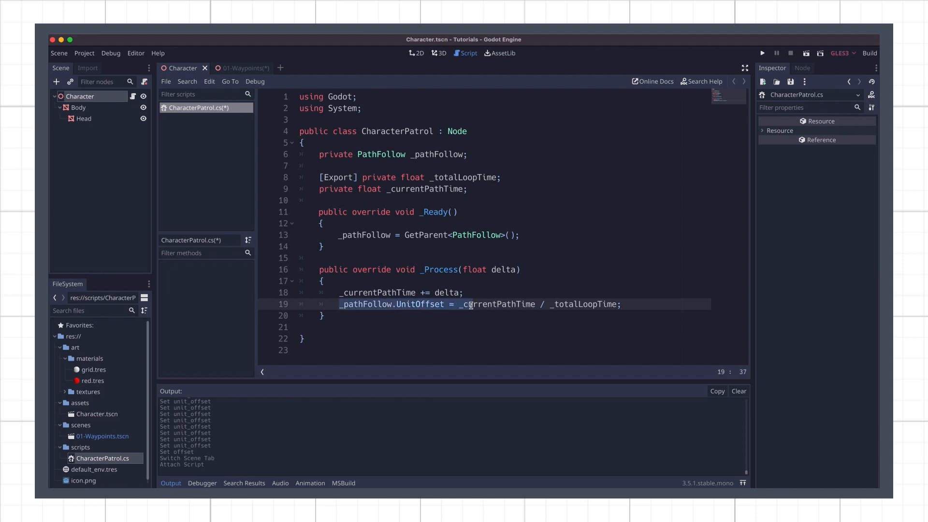
click(469, 303)
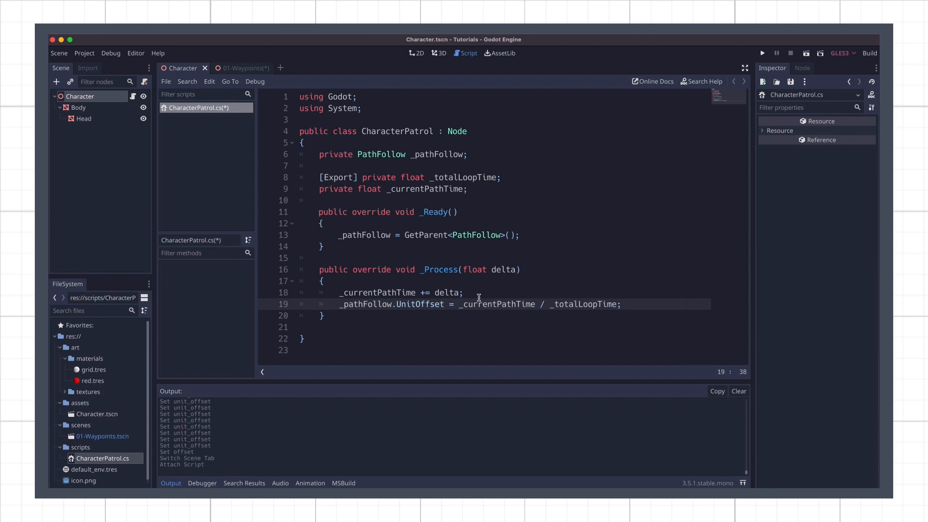
mouse_move(383, 283)
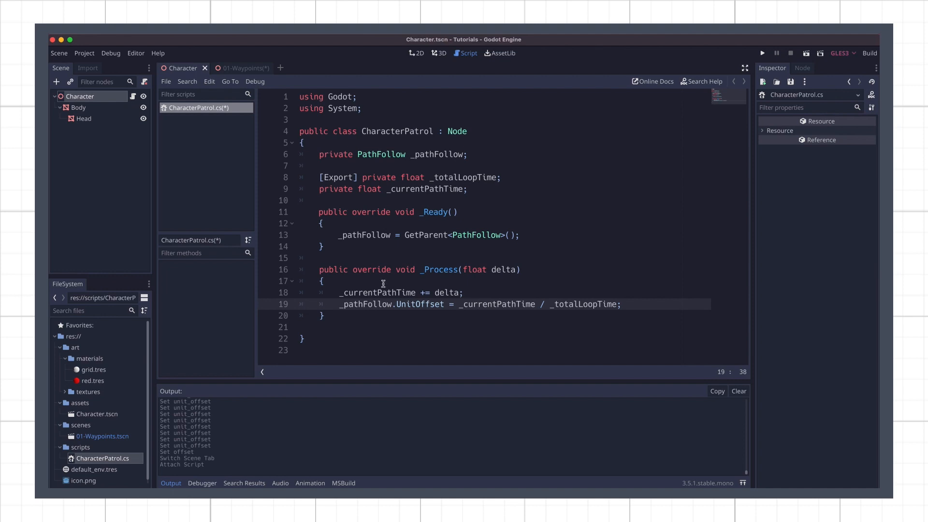
Step: Enable Loop on the 01-Waypoints PathFollow and save CharacterPatrol.cs
click(242, 67)
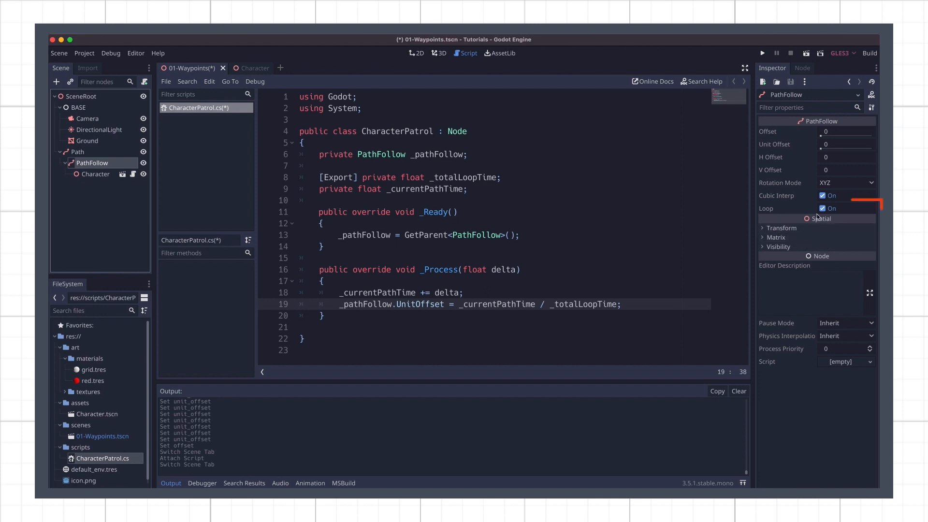
click(822, 207)
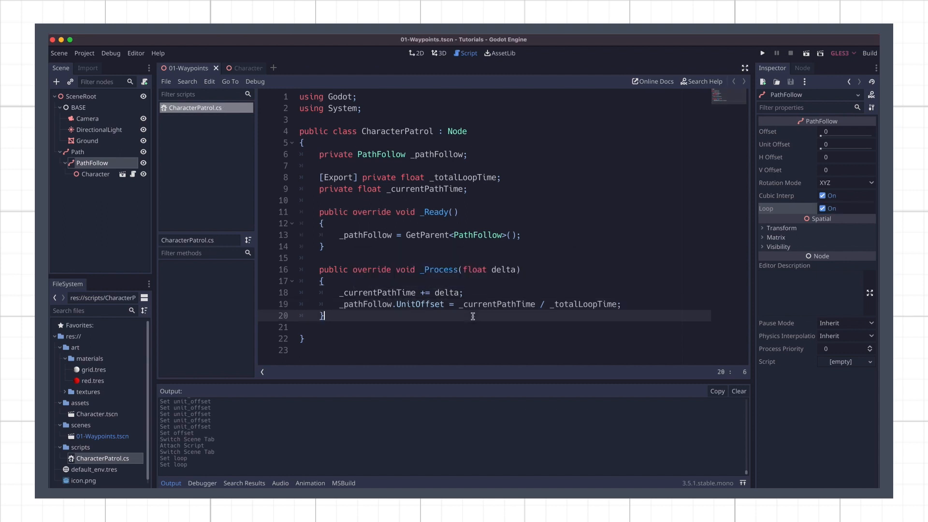
mouse_move(432, 274)
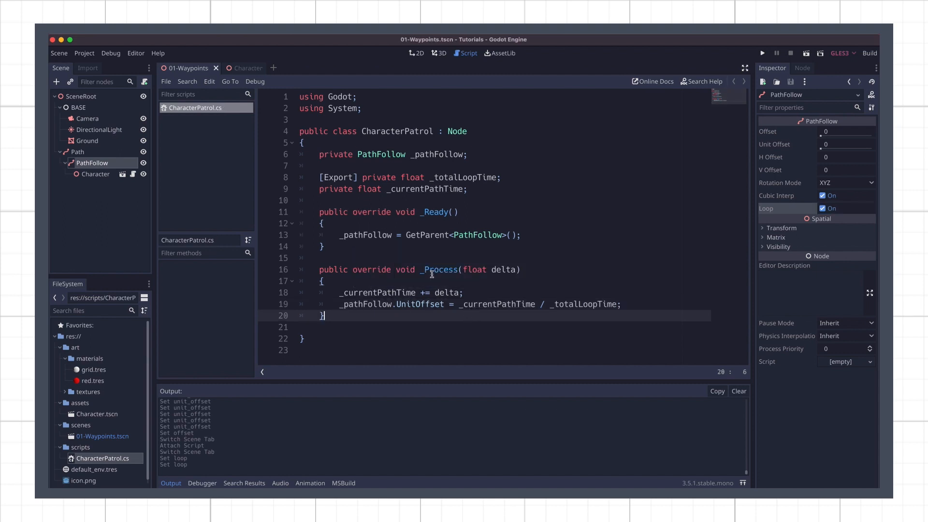
click(323, 223)
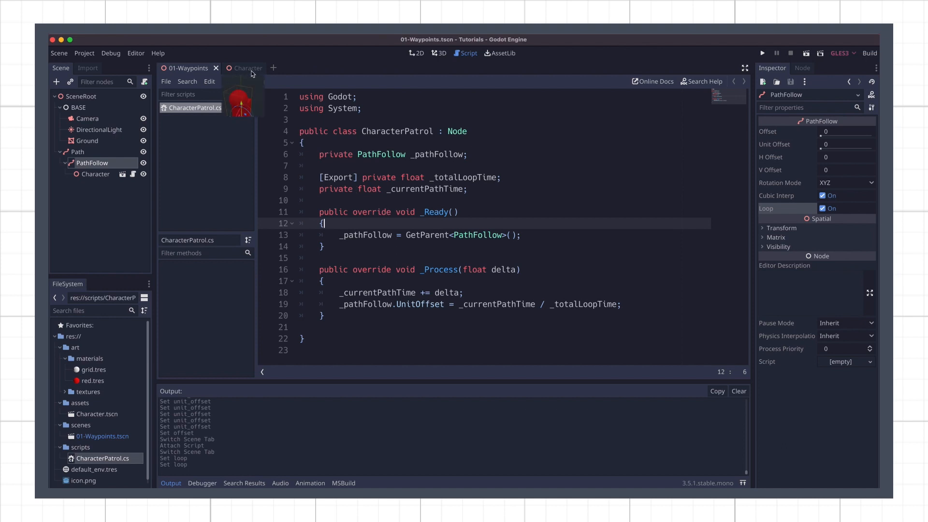
Step: From the Character scene, build the C# solution through the MSBuild panel's Build menu
click(239, 68)
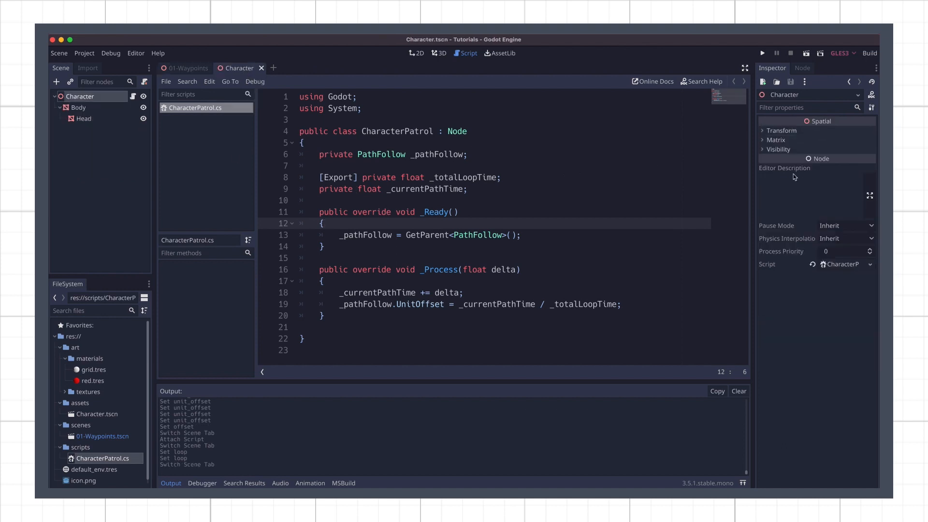
mouse_move(771, 282)
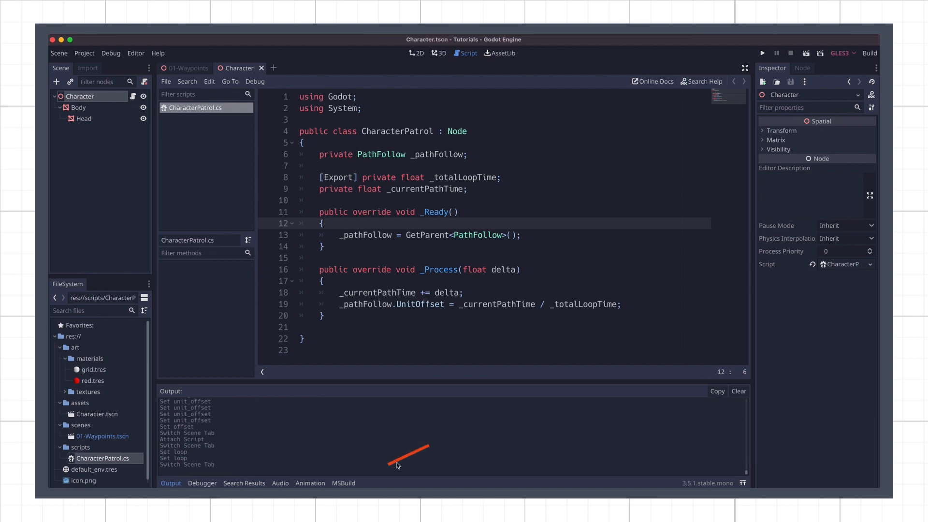
click(343, 482)
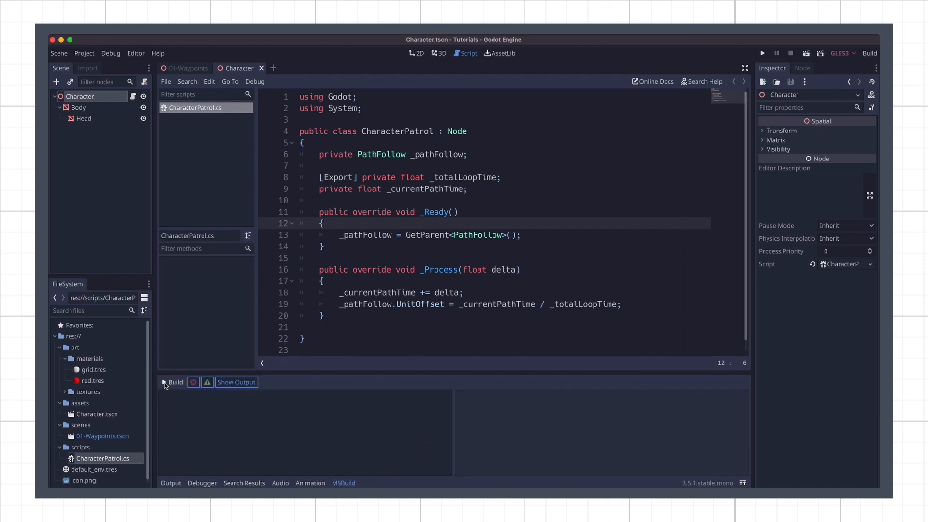
click(172, 382)
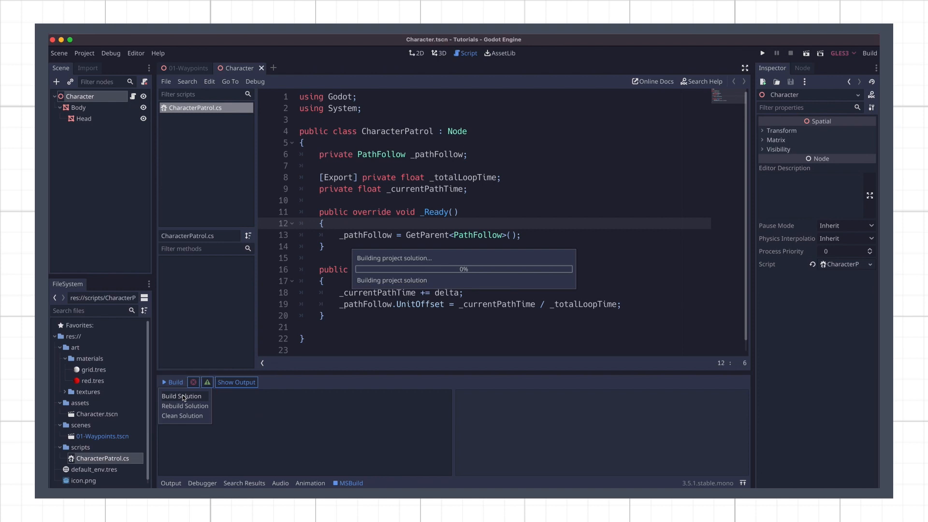
click(182, 396)
text(5)
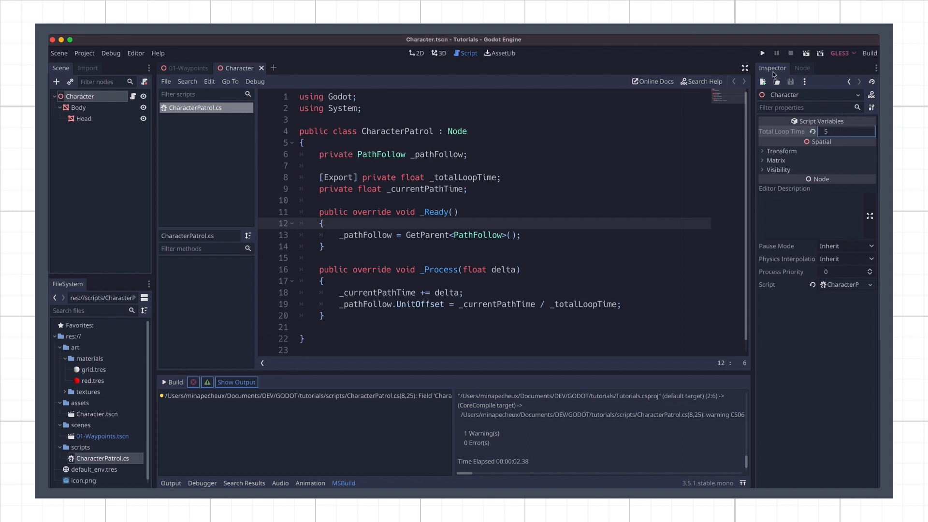
Step: Run the project to watch the character move along the path
click(762, 52)
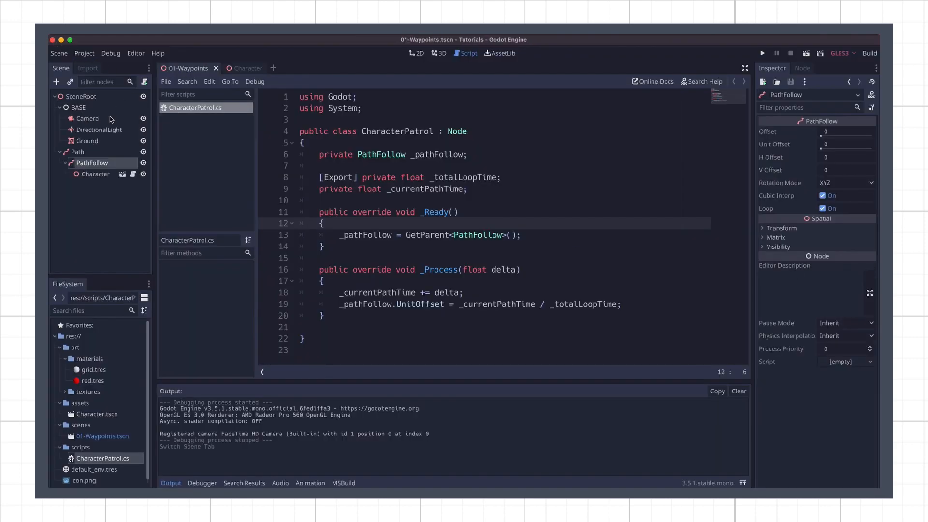
Step: Set the PathFollow's Rotation Mode to Oriented, then play the project again
click(846, 182)
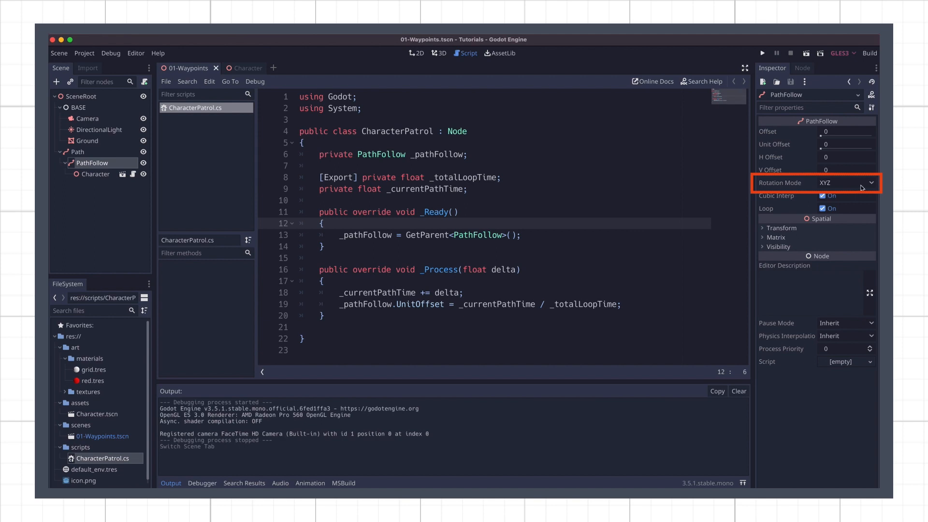
click(846, 182)
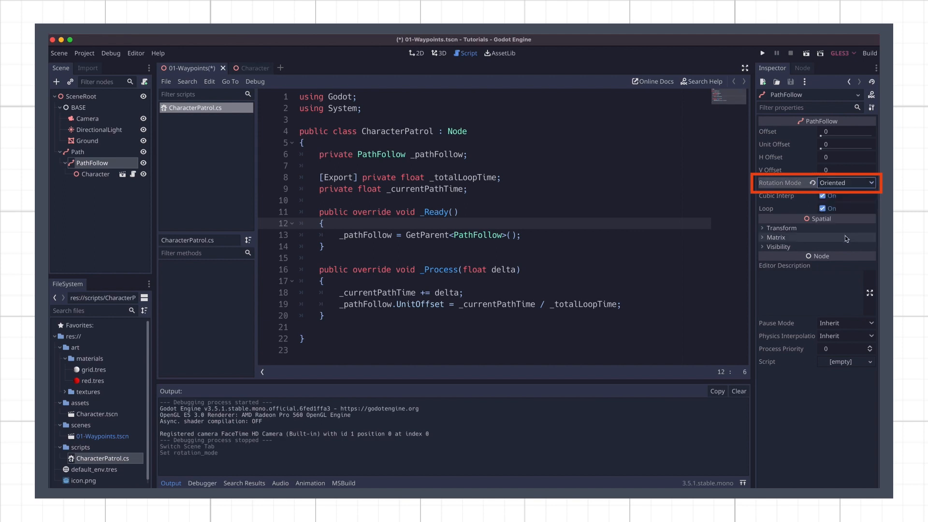
click(762, 53)
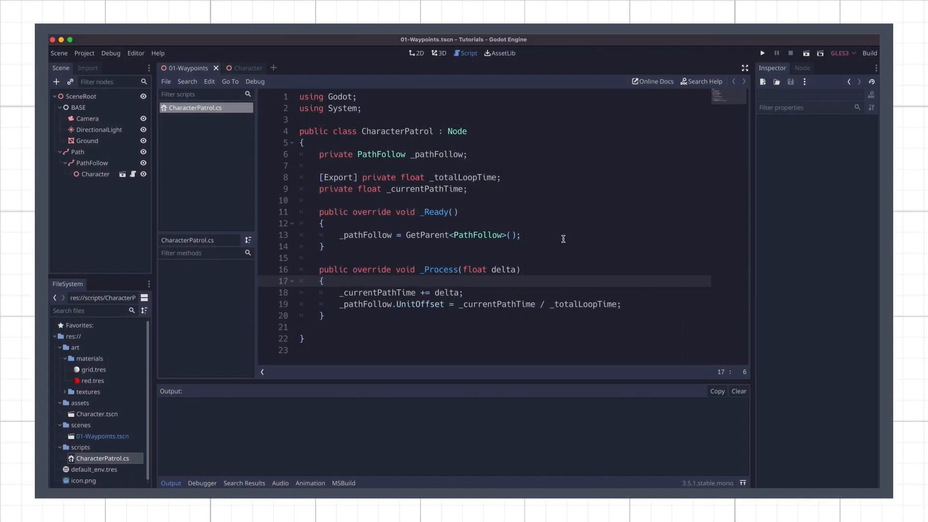
Step: At the end of _Ready, store the path's Curve3D and its point count in nWaypoints
click(520, 235)
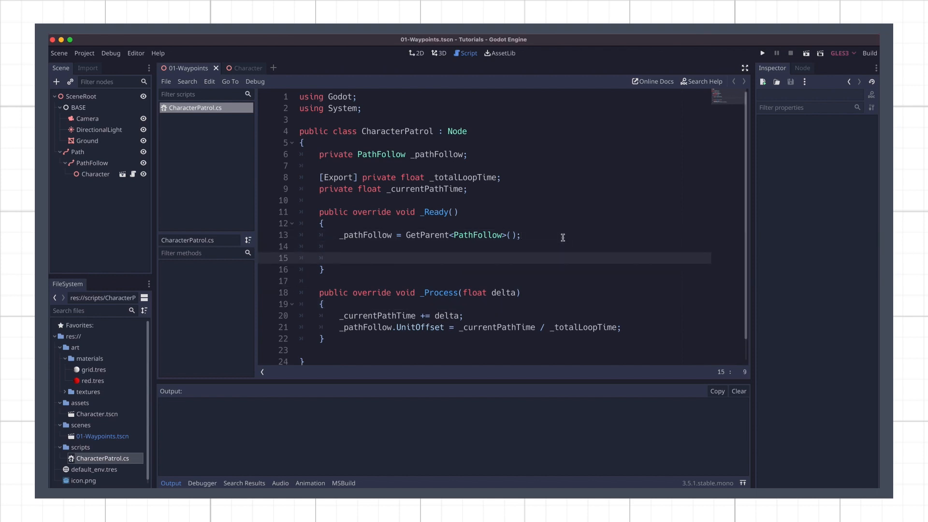
text(Curve3D pathCurve = _pathFollow.GetParent<Path>().Curve;)
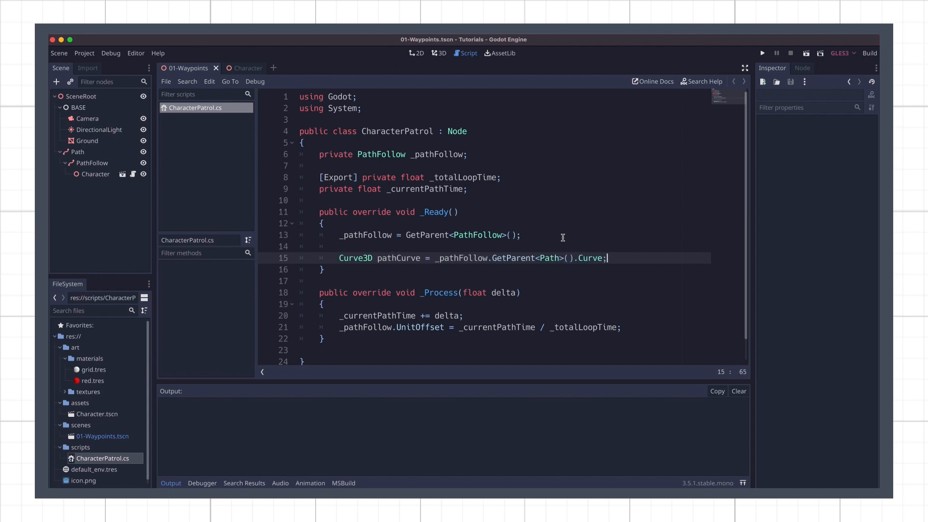
text(int nWaypoints)
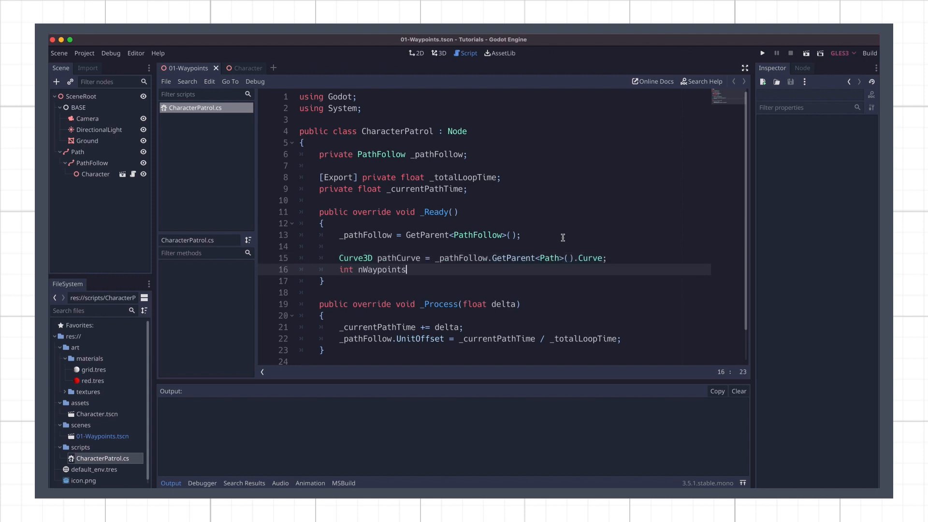
text(= pathCurve.GetPointCount();)
text(_waypointPositions[i] = pathCurve.GetPointPosition(i)
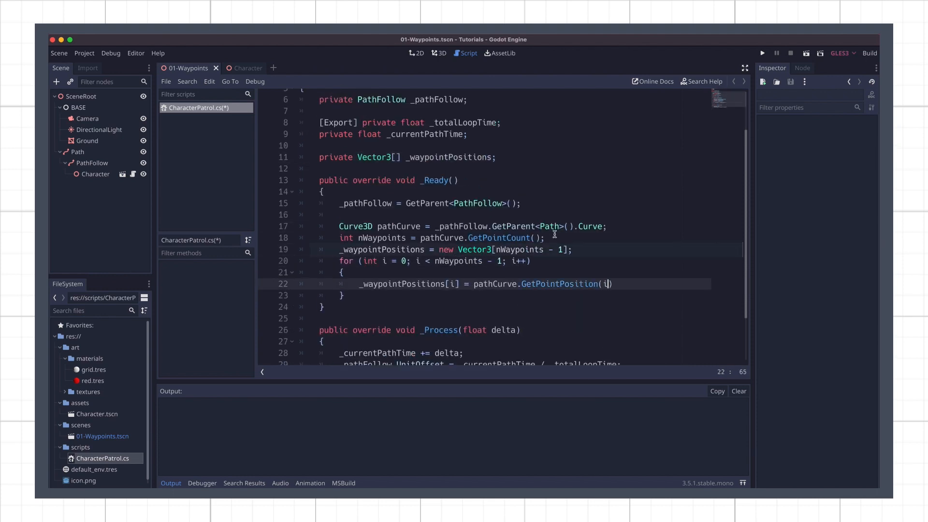
Step: Declare _currentWaypointIndex and _nextWaypointIndex fields, initialised to 0 and 1 in _Ready
text(private int _currentWaypointIndex;)
text(private int _nextWaypointIndex;)
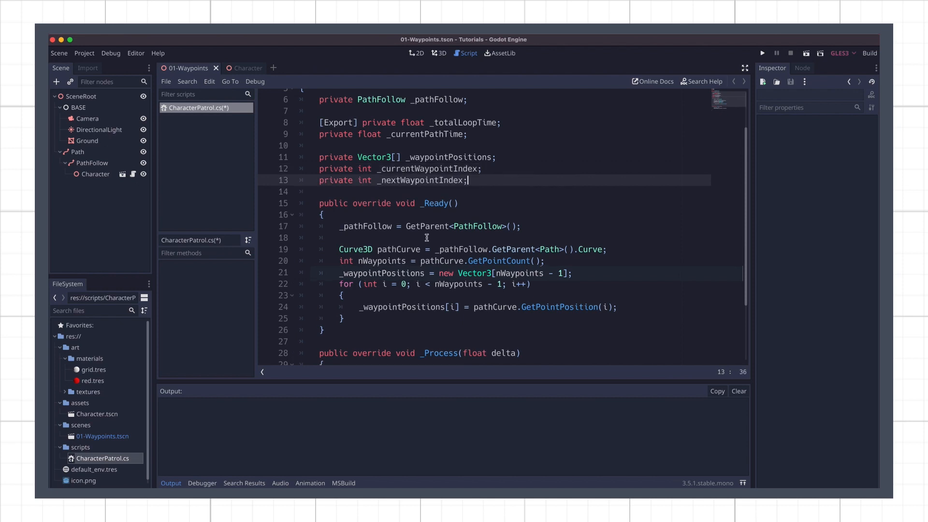
text(_currentWaypointIndex = 0;)
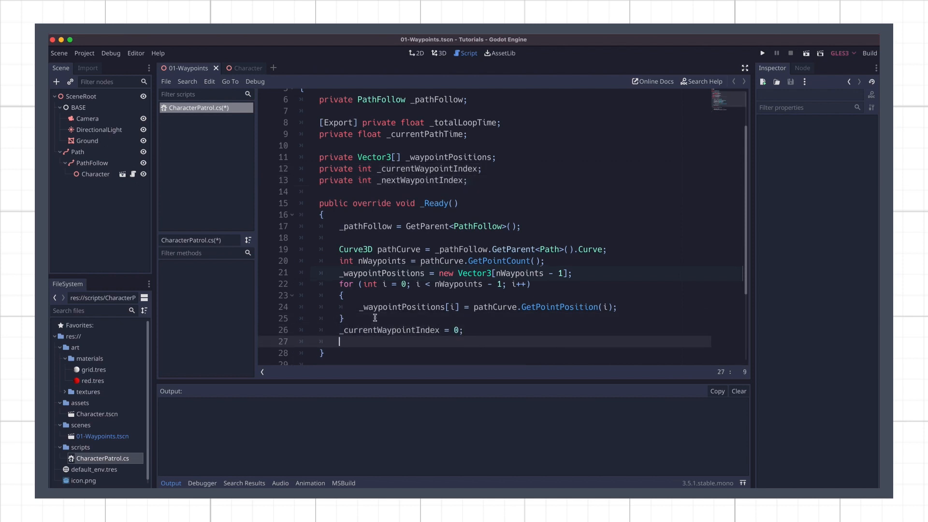
text(_nextWaypointIndex = 1;)
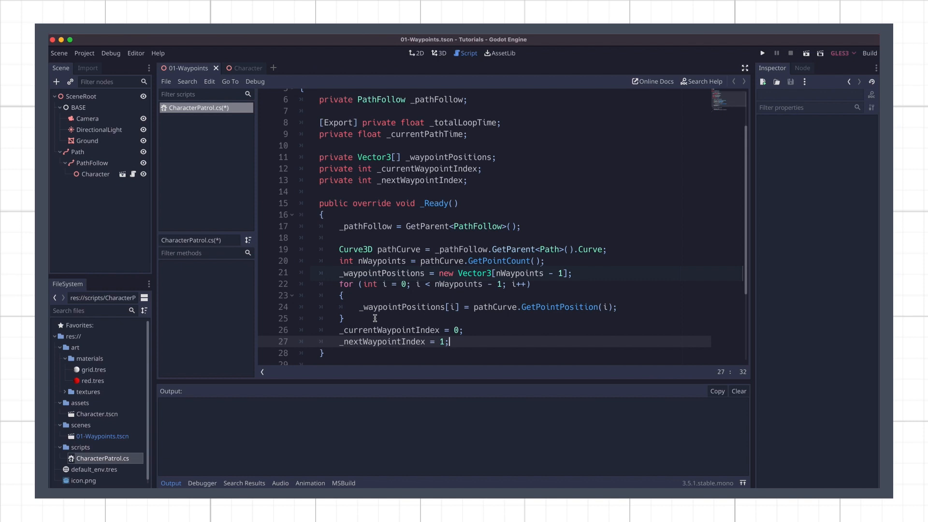
scroll(down, 3)
text(float d = _waypointPositions[_nextWaypointIndex] - )
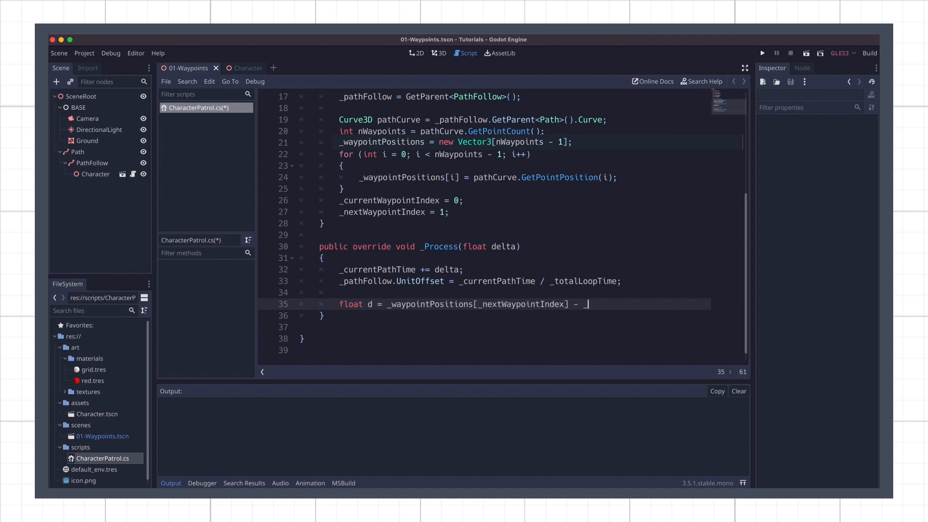
Step: Measure distance to the next waypoint and, under 0.1, advance _currentWaypointIndex to _nextWaypointIndex
text(_pathFollow.Translation).Length();)
text(if (d < 0.1f)
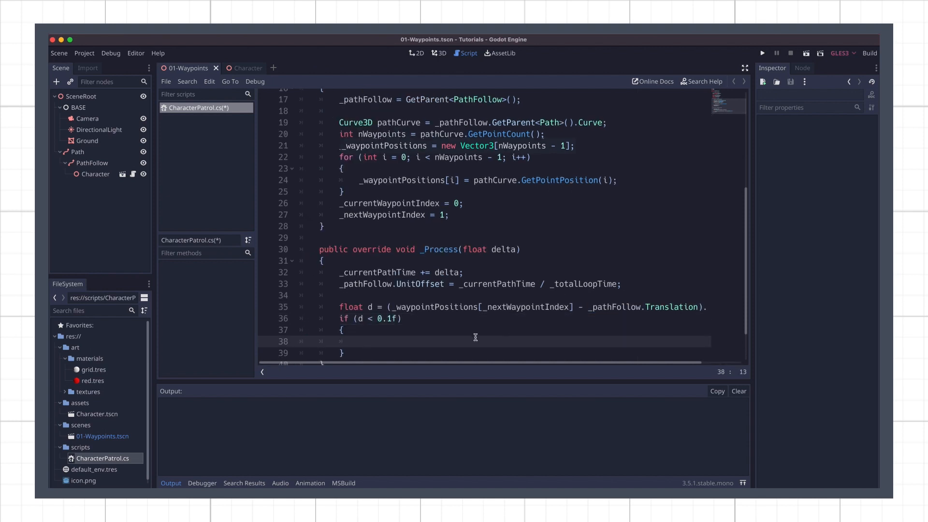
text(_currentWaypointIndex = _nextWaypointIndex;)
text(_nextWaypointIndex = (_currentWaypointIndex + 1) % _waypointPositions.Length;)
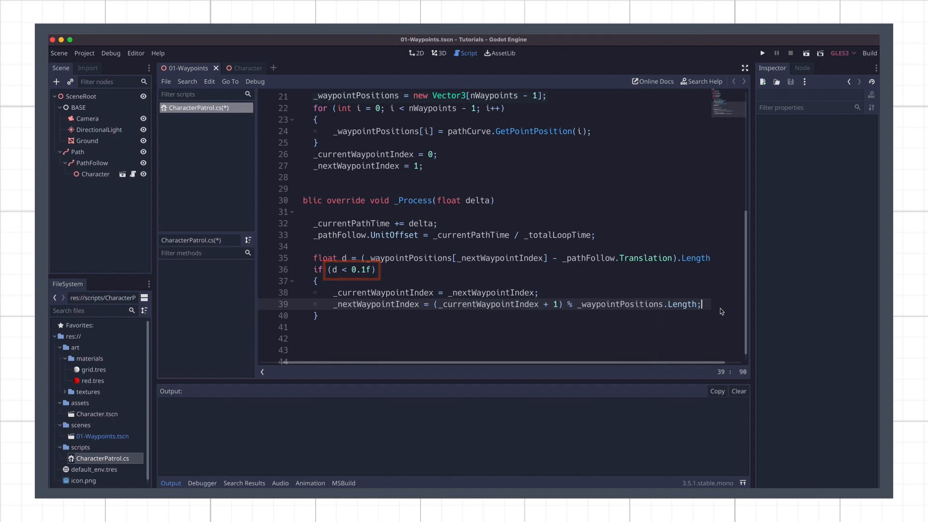
key(enter)
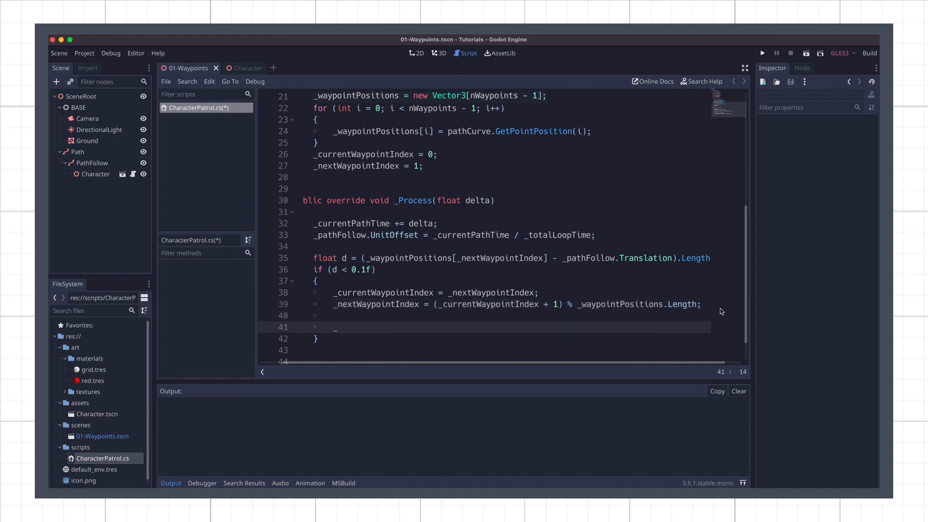
Step: Add a private bool _moving flag, cleared with _moving = false on reaching a waypoint
text(_moving = false;)
text(private bool)
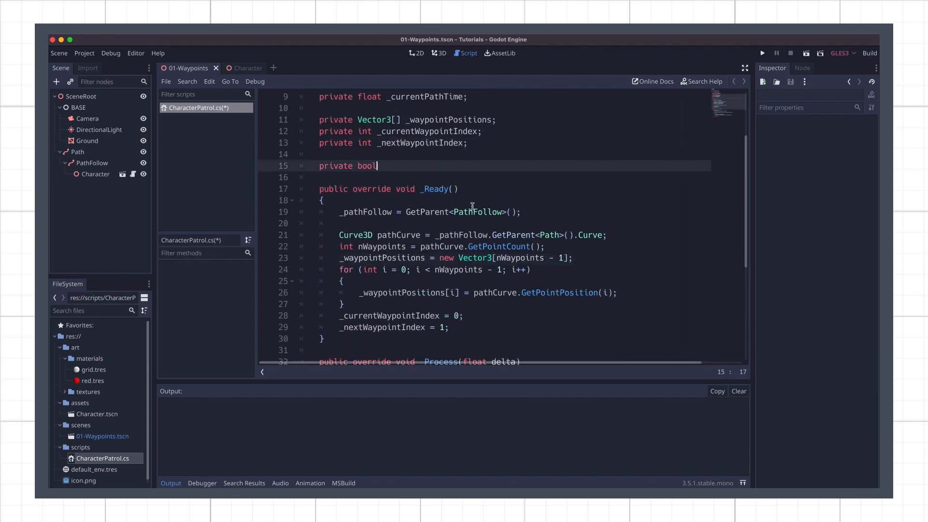
text(_moving;)
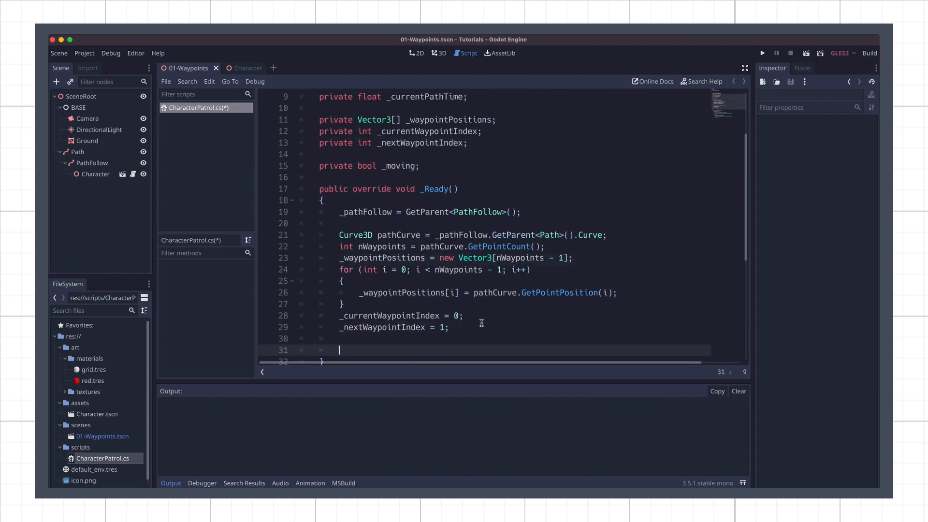
scroll(down, 3)
text(_moving = true;)
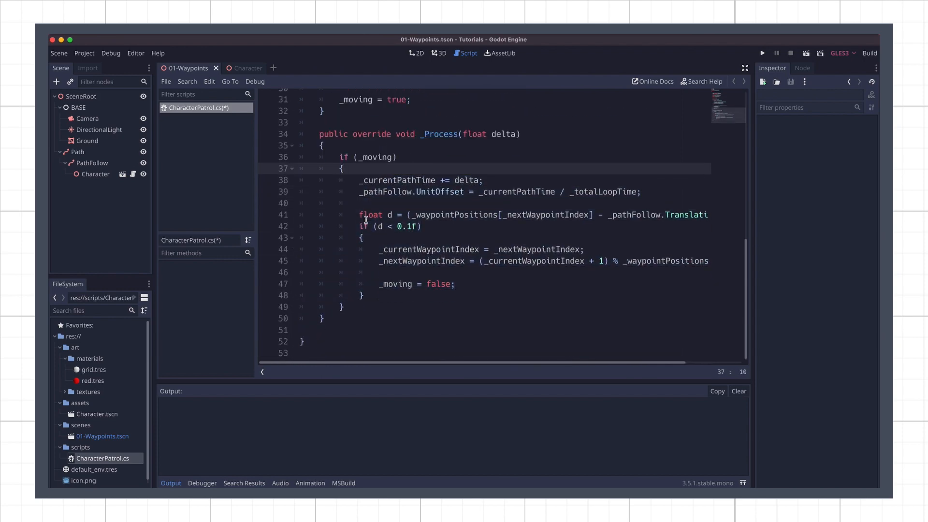
Step: Run the project to test that the character stops at the waypoint
click(762, 52)
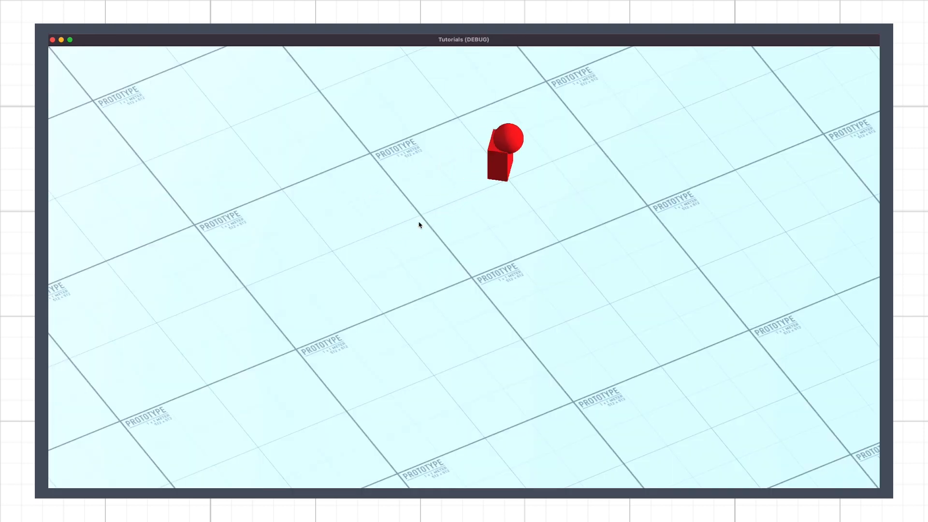
mouse_move(540, 203)
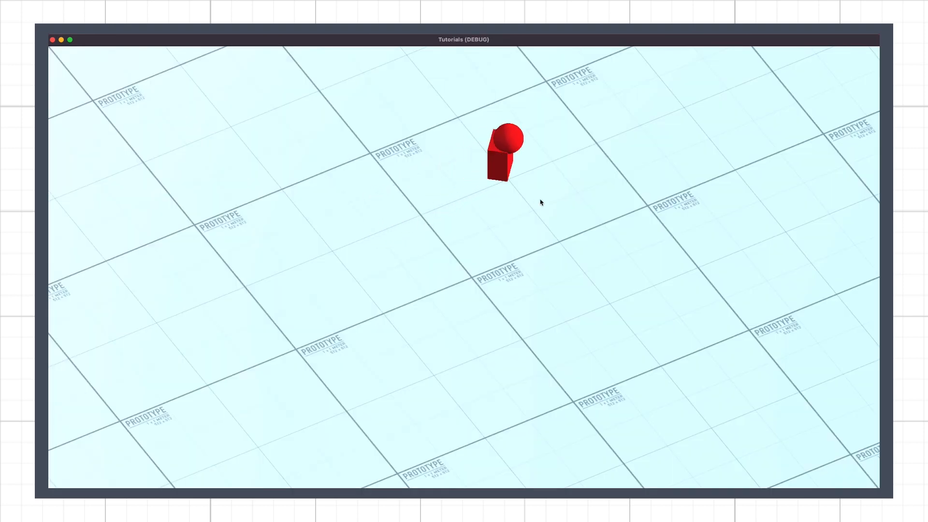
mouse_move(514, 221)
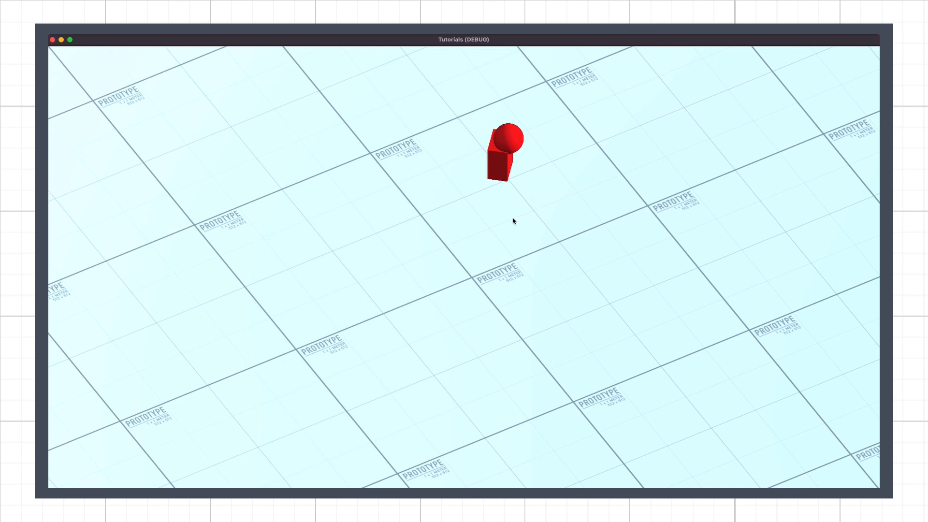
mouse_move(296, 163)
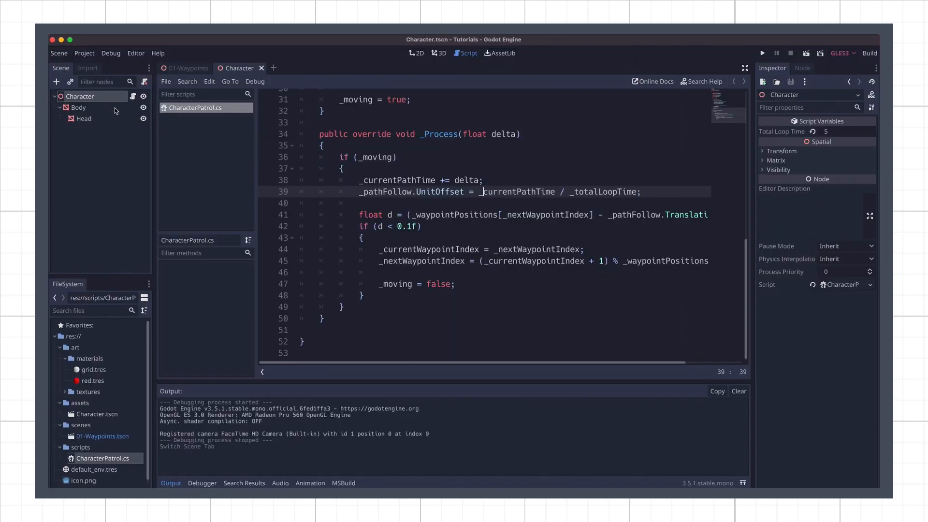
Step: Add a Timer named WaypointTimer and cache it in _waypointTimer with GetNode<Timer>("WaypointTimer")
click(56, 82)
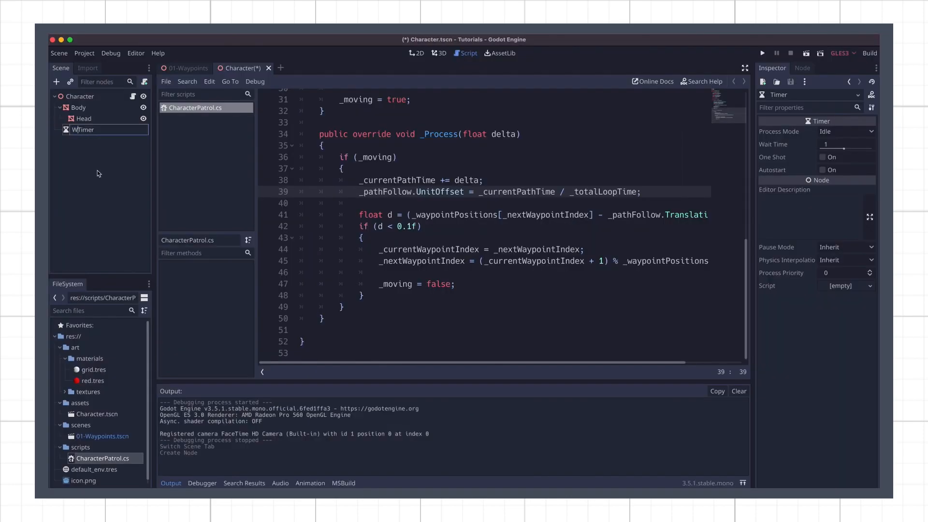
text(WaypointTimer)
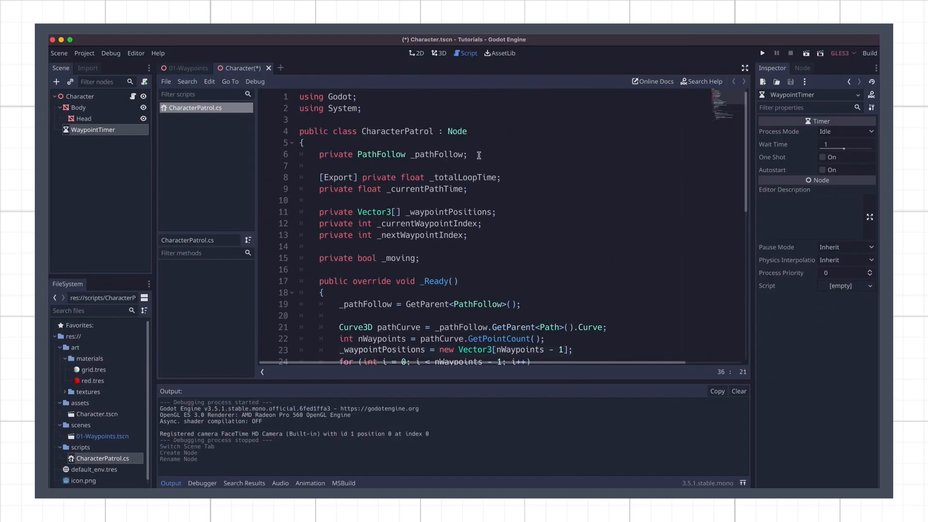
text(private Timer _waypointTimer;)
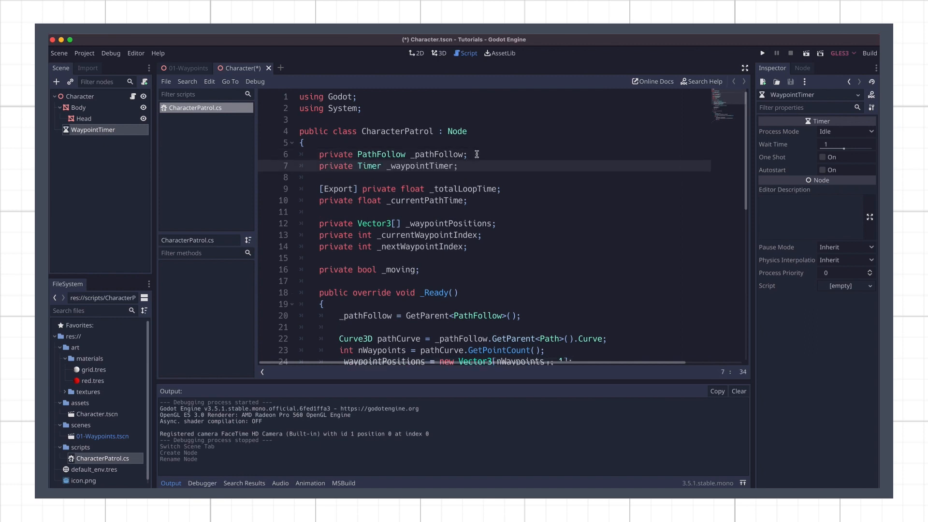
text(_waypointTimer = G)
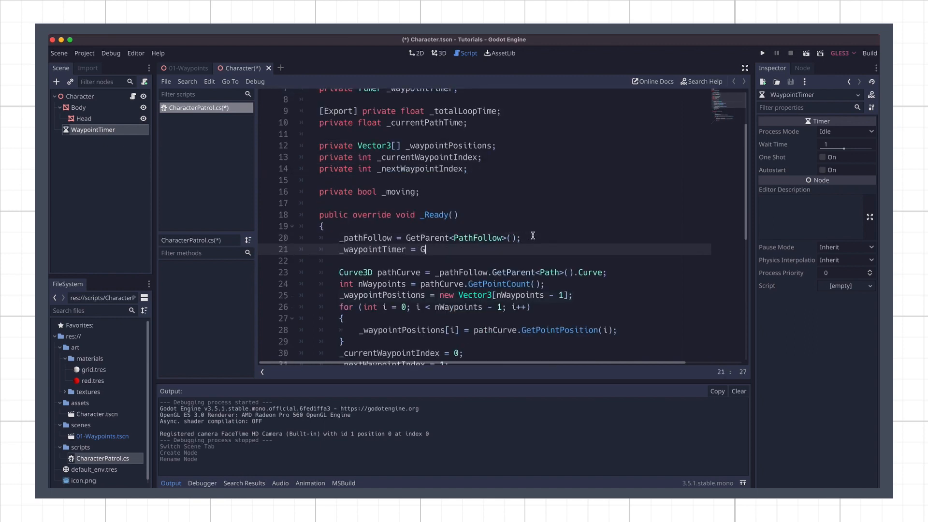
text(etNode<Timer>("WaypointTimer");)
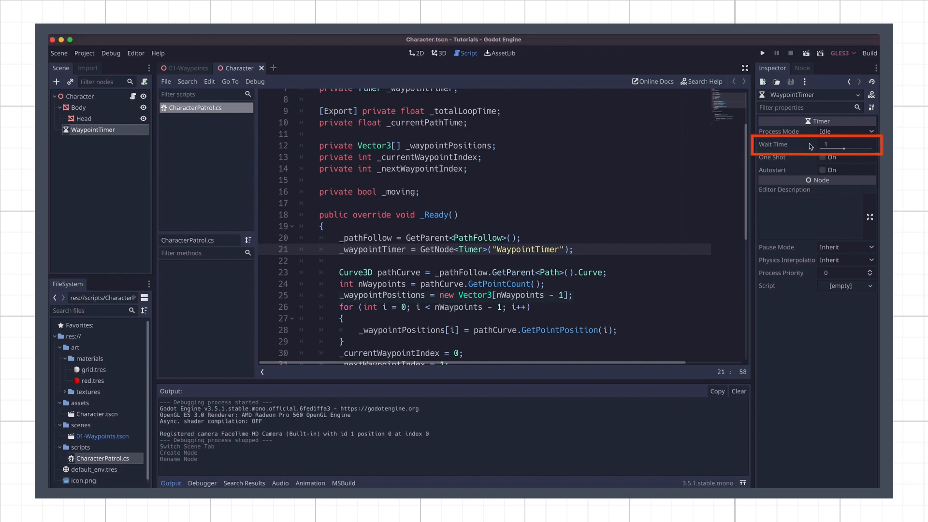
mouse_move(809, 221)
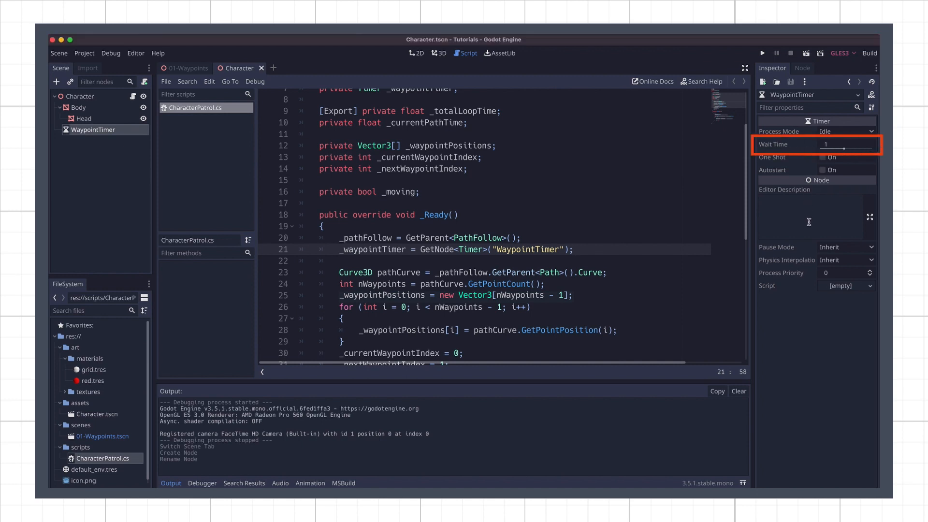
Step: In the Node tab's Signals, connect timeout() to receiver method _OnWaypointTimerDone
click(801, 68)
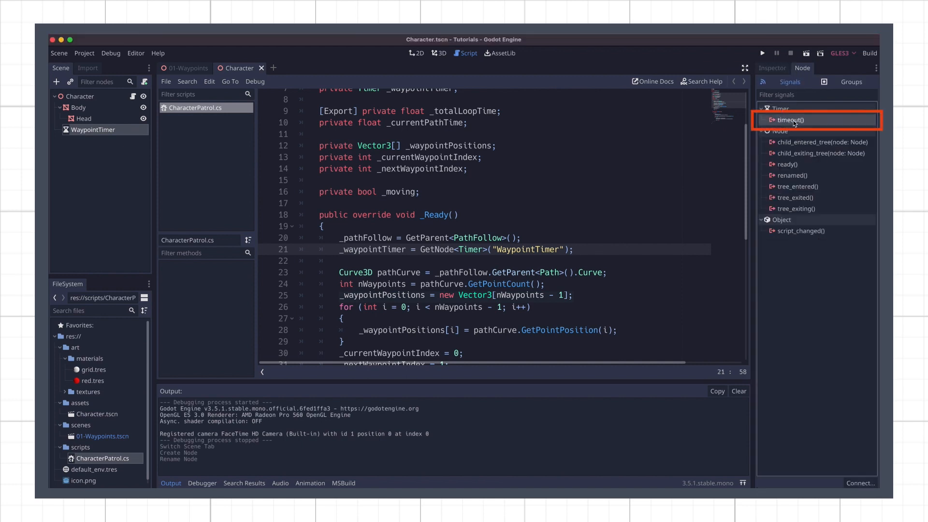
double_click(789, 119)
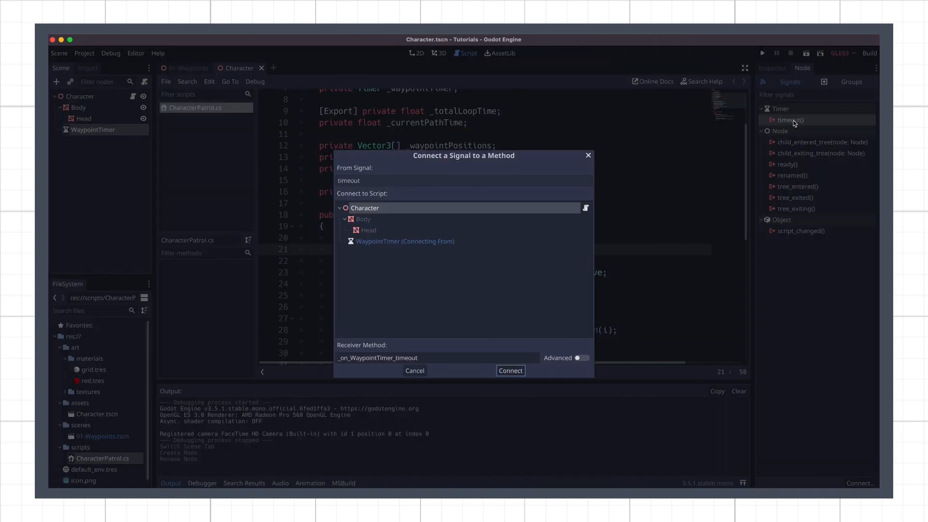
mouse_move(397, 320)
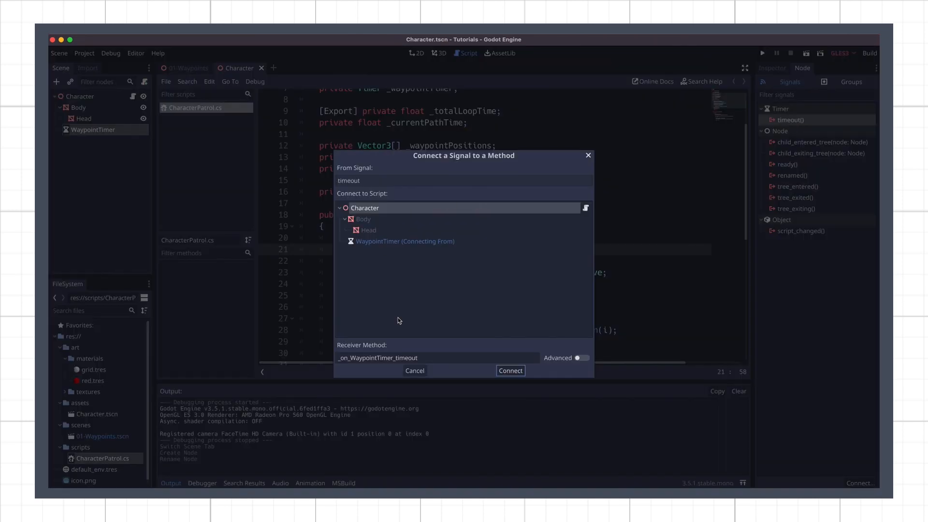
text(_OnWaypointTimerDone)
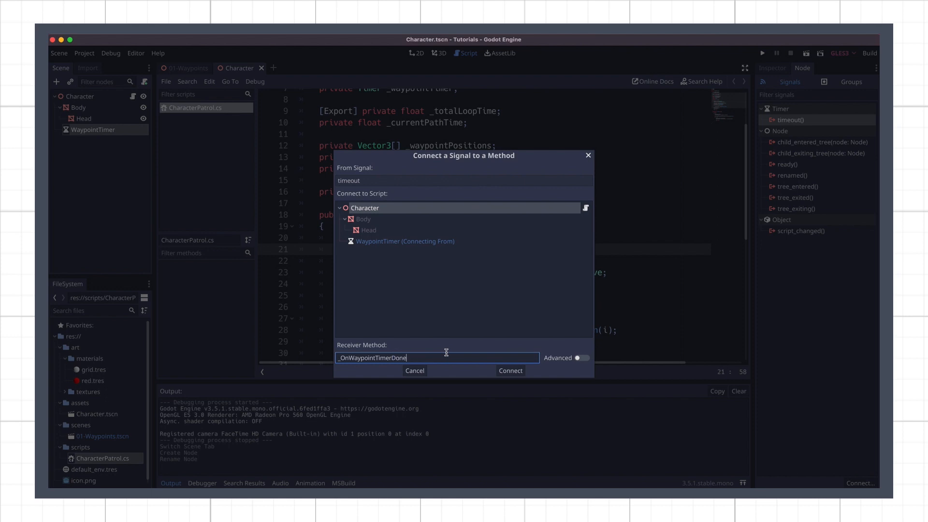
click(509, 371)
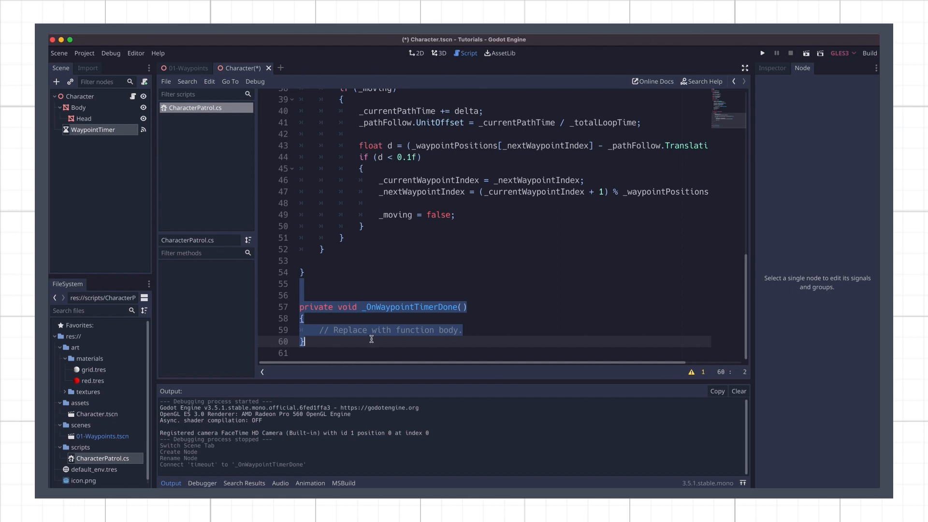
Step: Add _waypointTimer.Start(); at waypoints and _moving = true; in _OnWaypointTimerDone, then run the game
key(Delete)
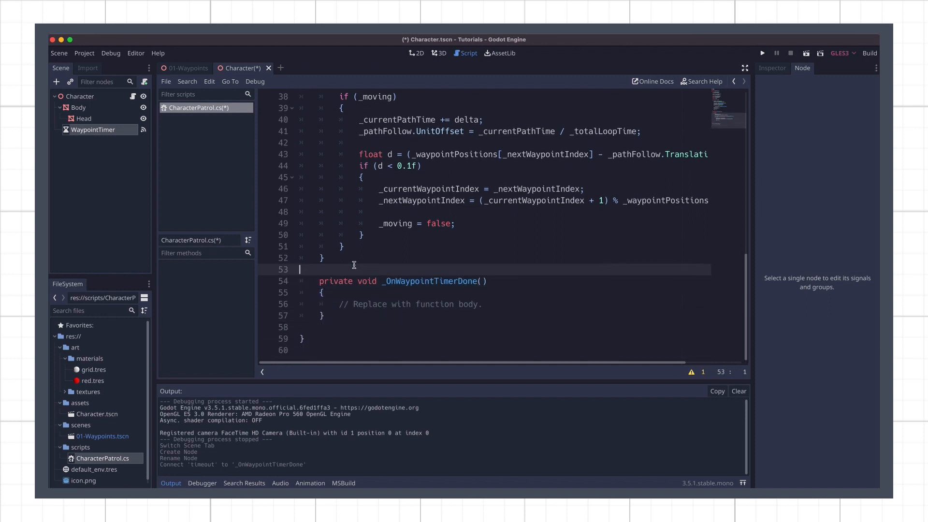
mouse_move(480, 244)
text(_waypoin)
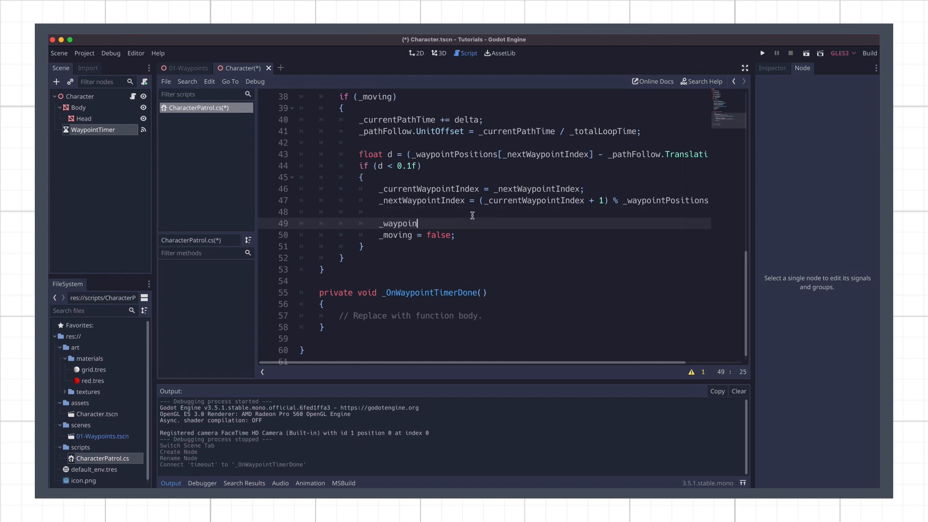
text(Timer.Start();)
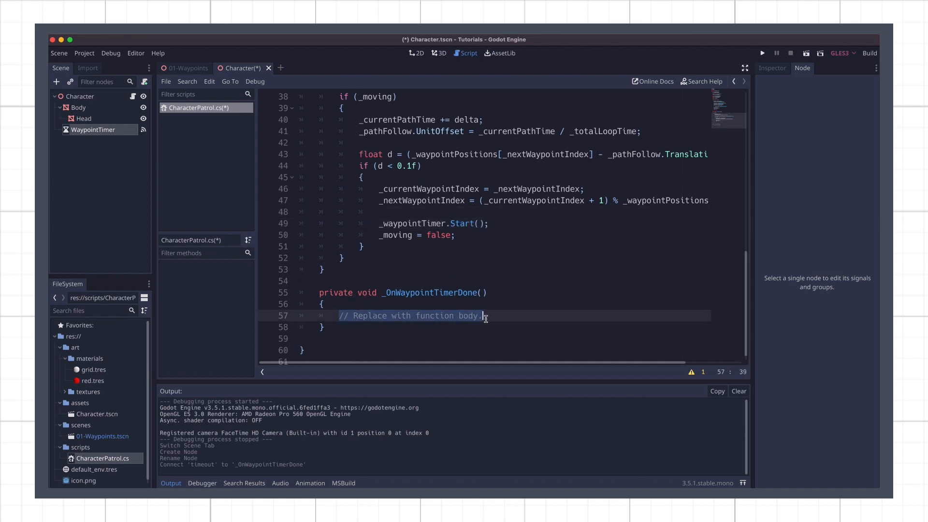
text(_moving = true;)
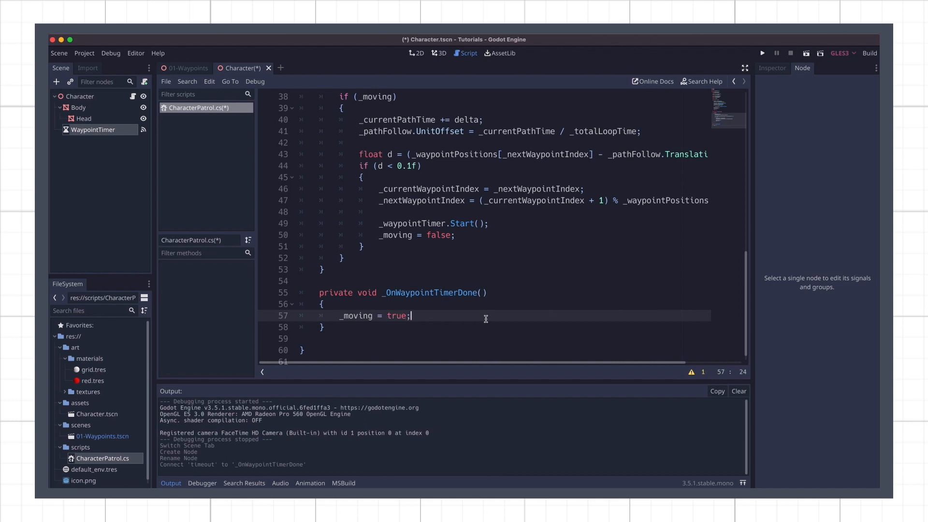
click(762, 53)
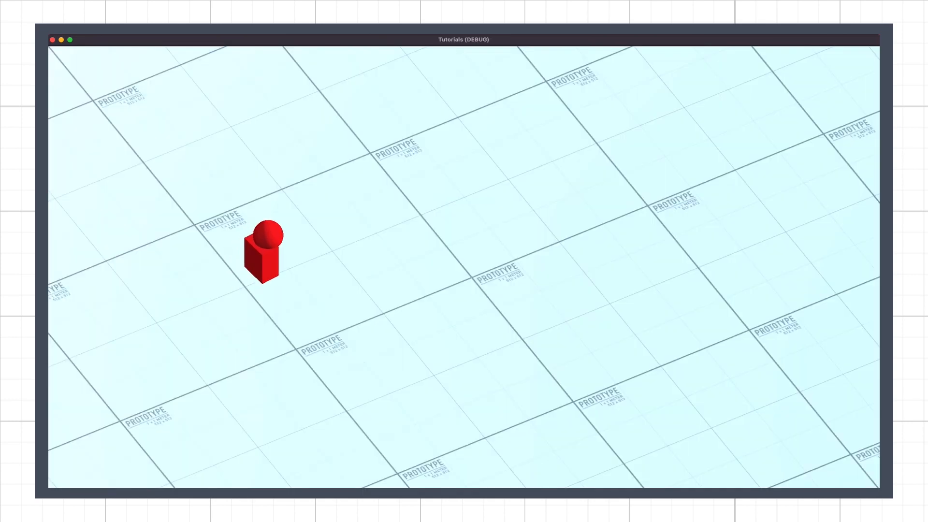